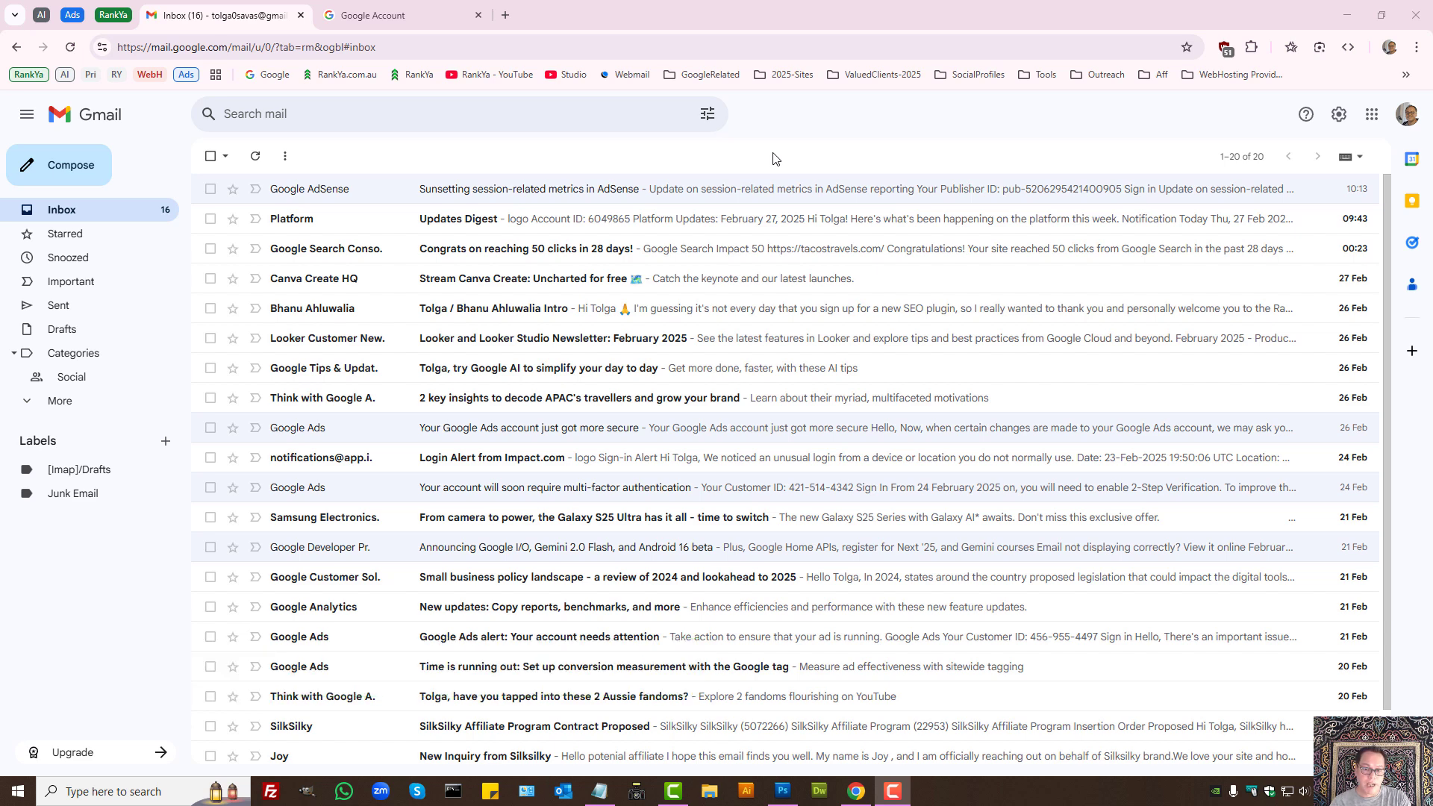
mouse_move(581, 168)
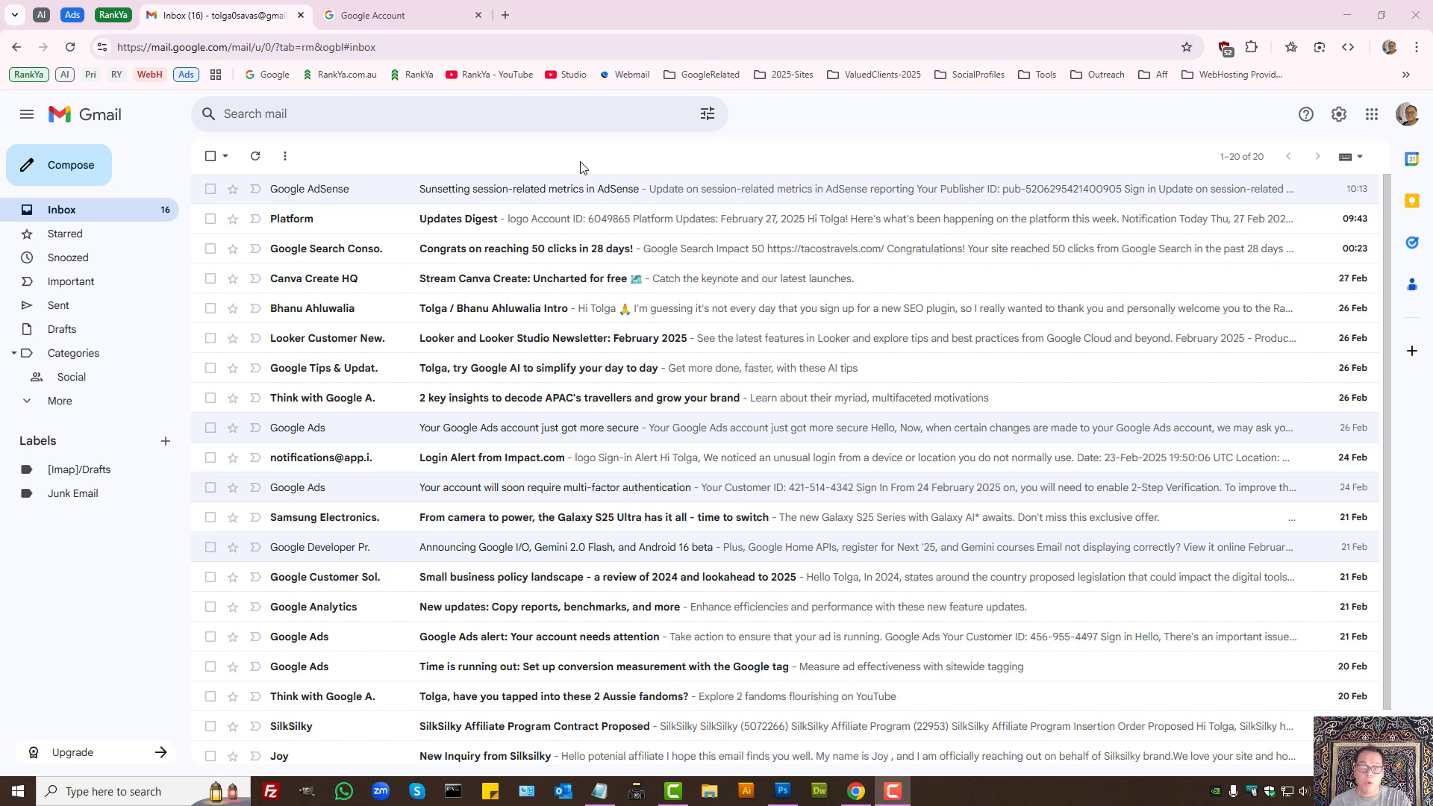
mouse_move(833, 461)
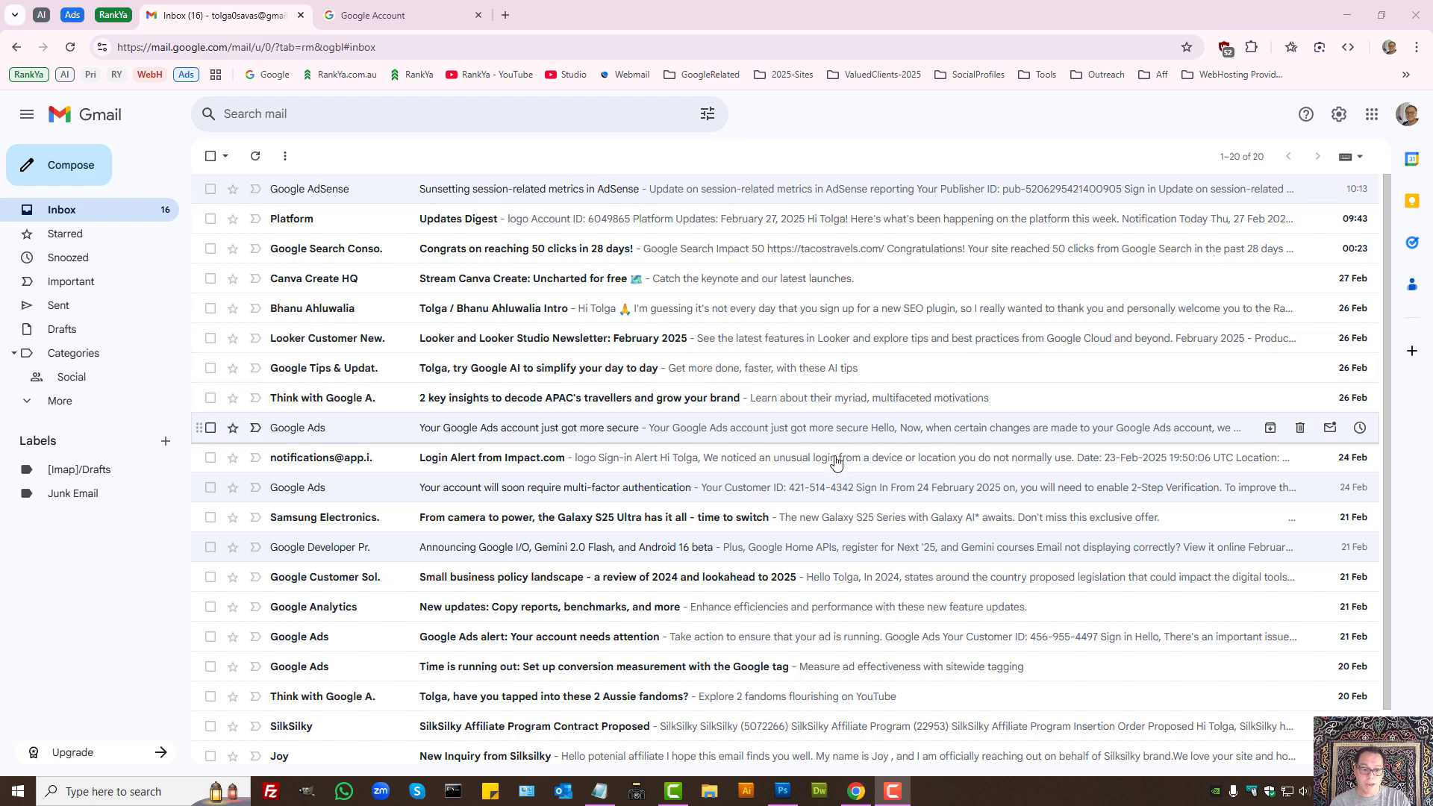
mouse_move(514, 433)
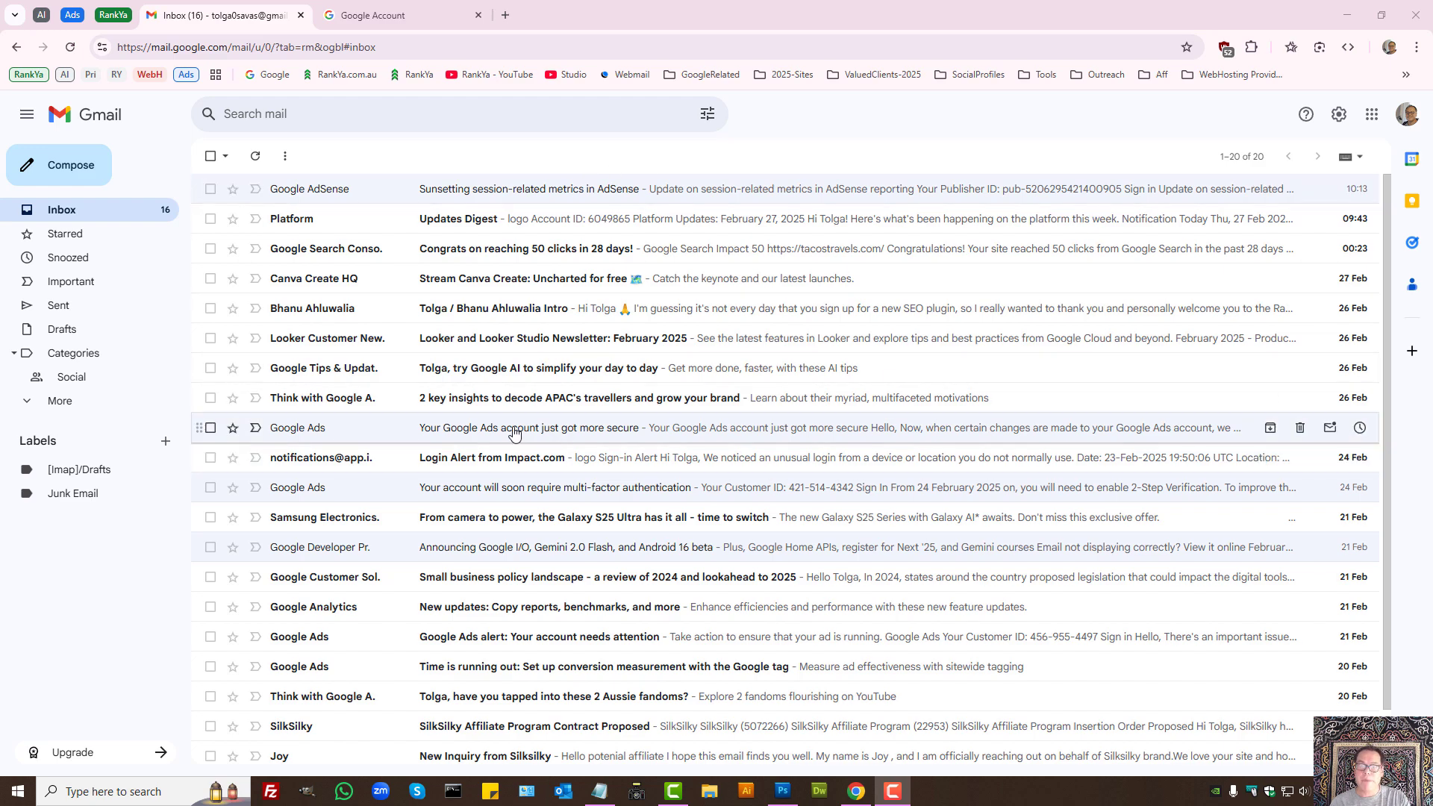
Read the Google Ads account security email in Gmail and return to the inbox.
left_click(530, 427)
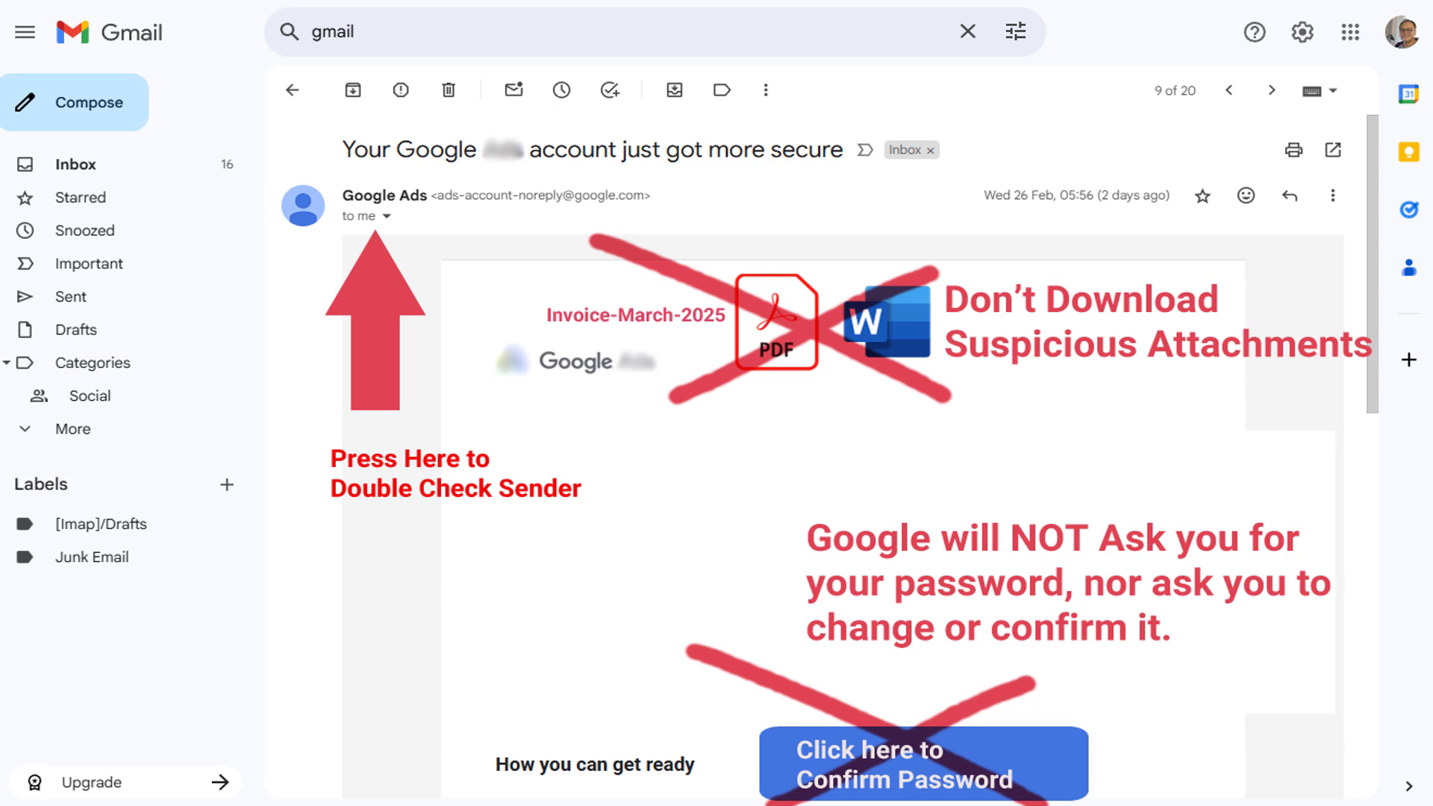
left_click(291, 90)
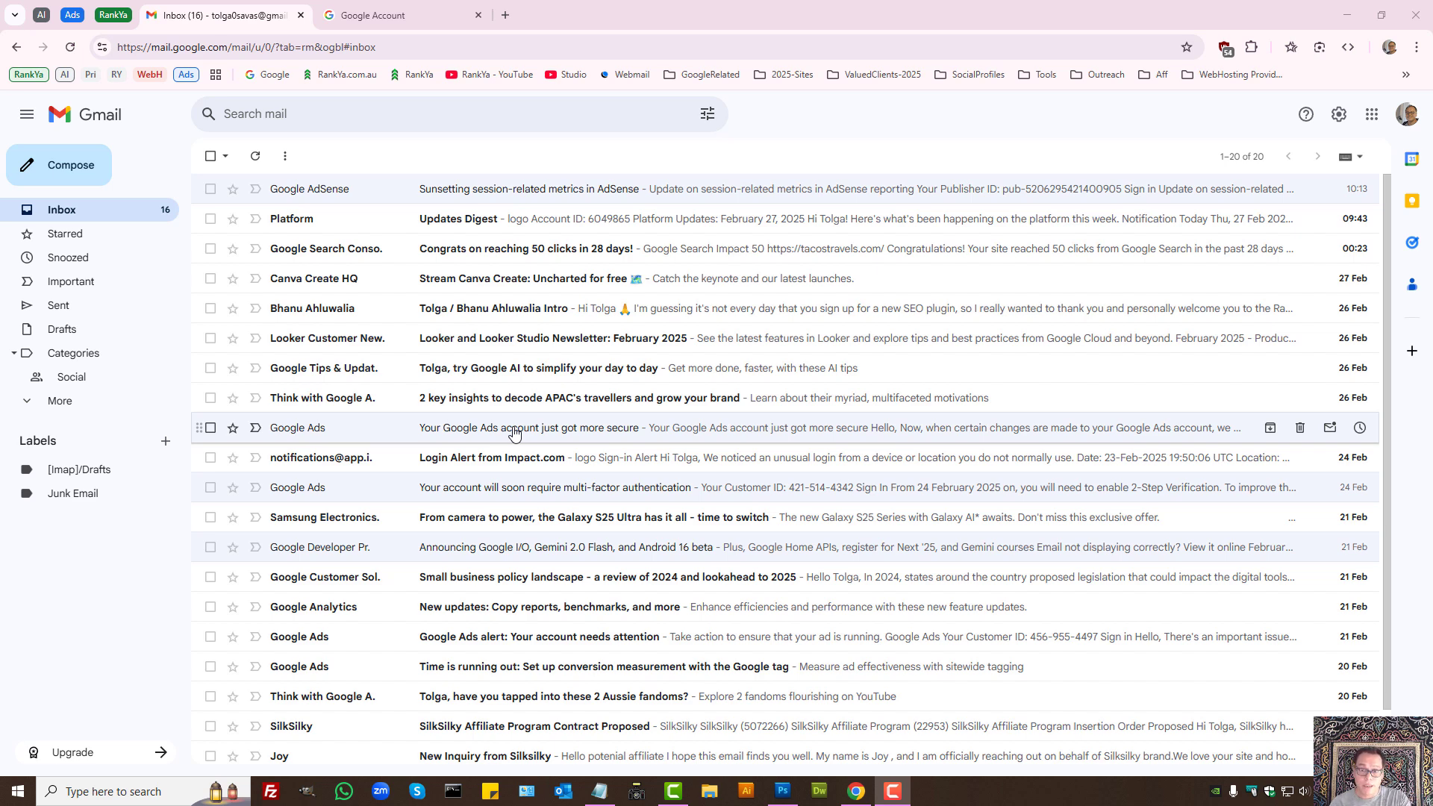
mouse_move(99, 121)
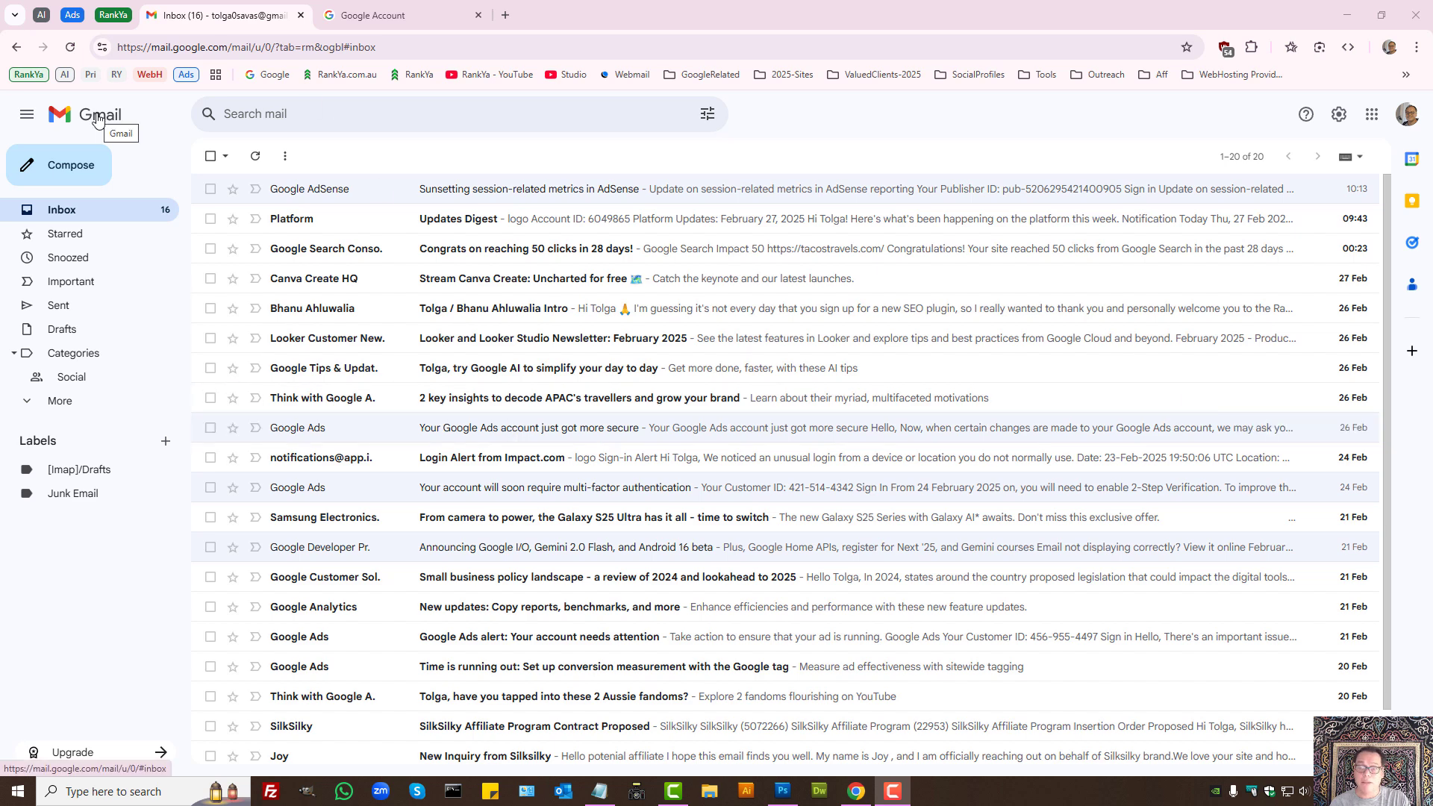
Start a new Google tab, view the GoogleRelated bookmarks and the Google apps launcher.
left_click(503, 15)
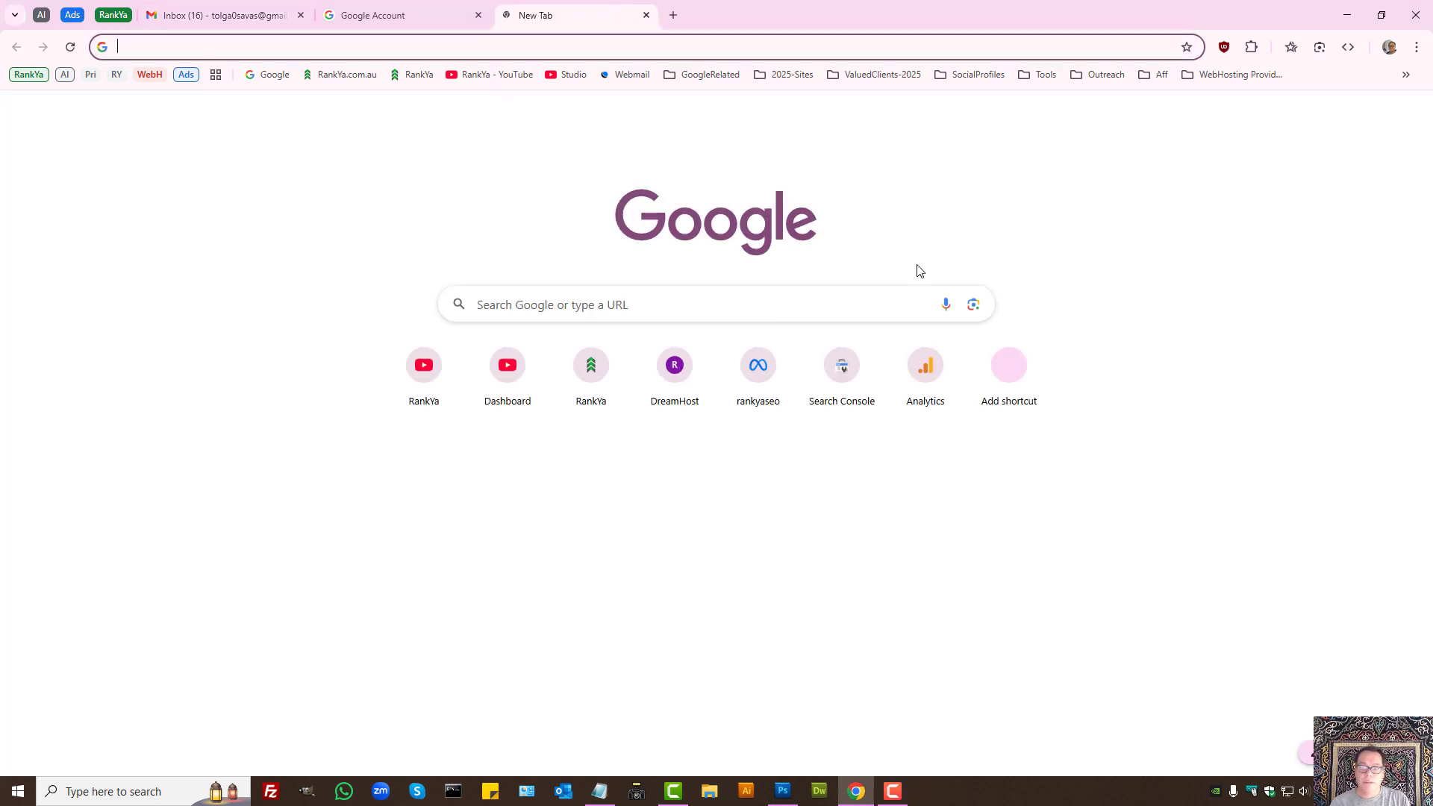
left_click(707, 74)
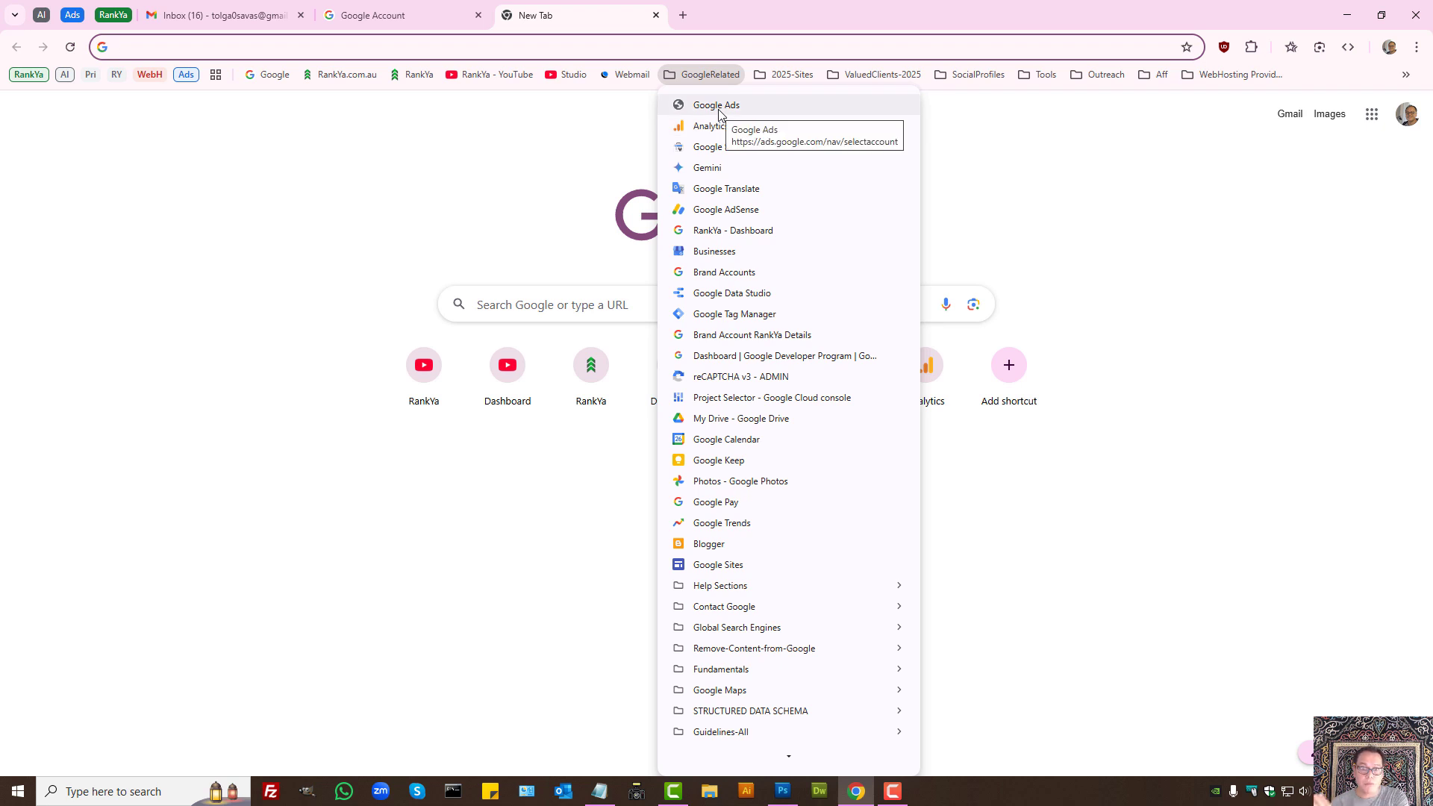
mouse_move(1021, 149)
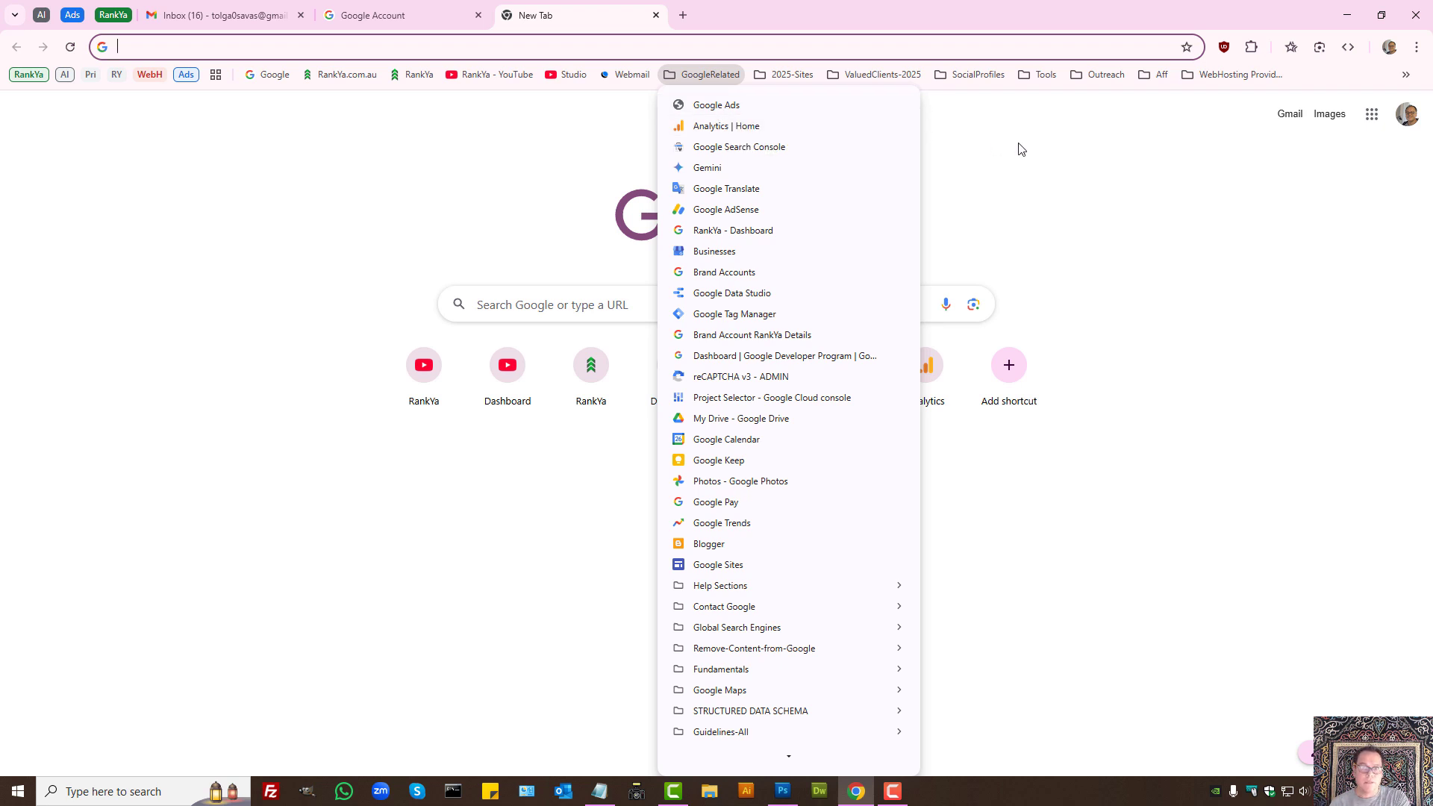
mouse_move(1021, 165)
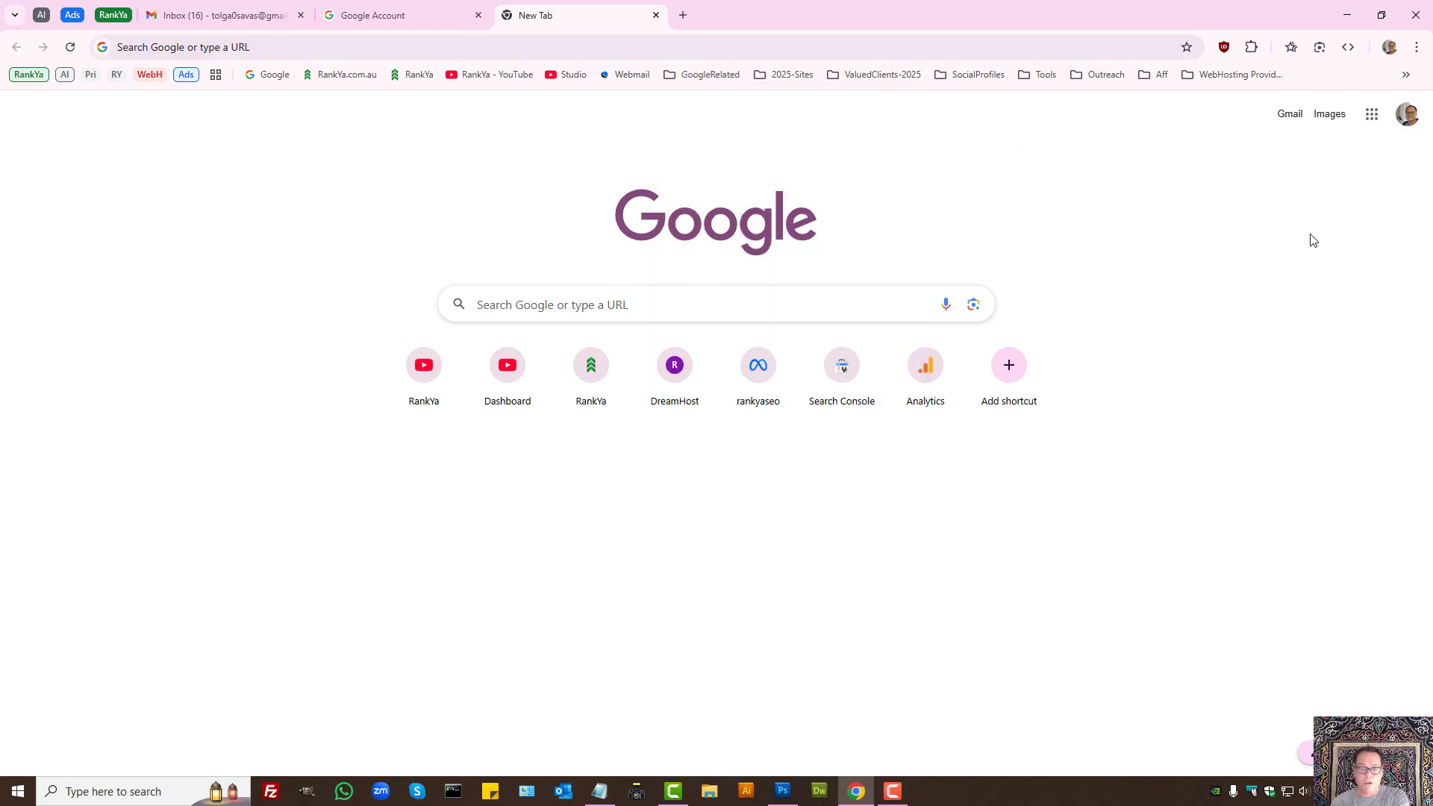
mouse_move(1370, 113)
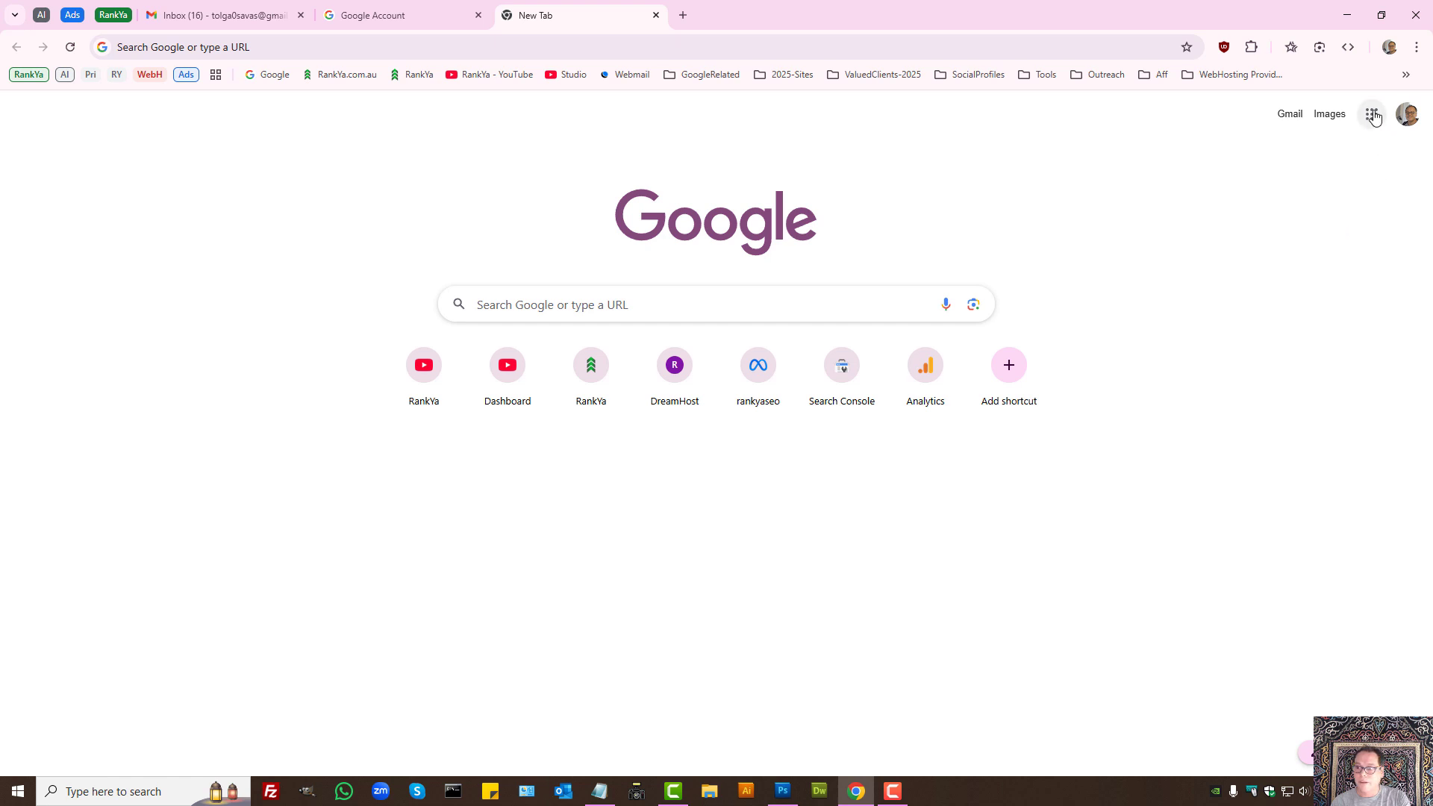
left_click(1372, 114)
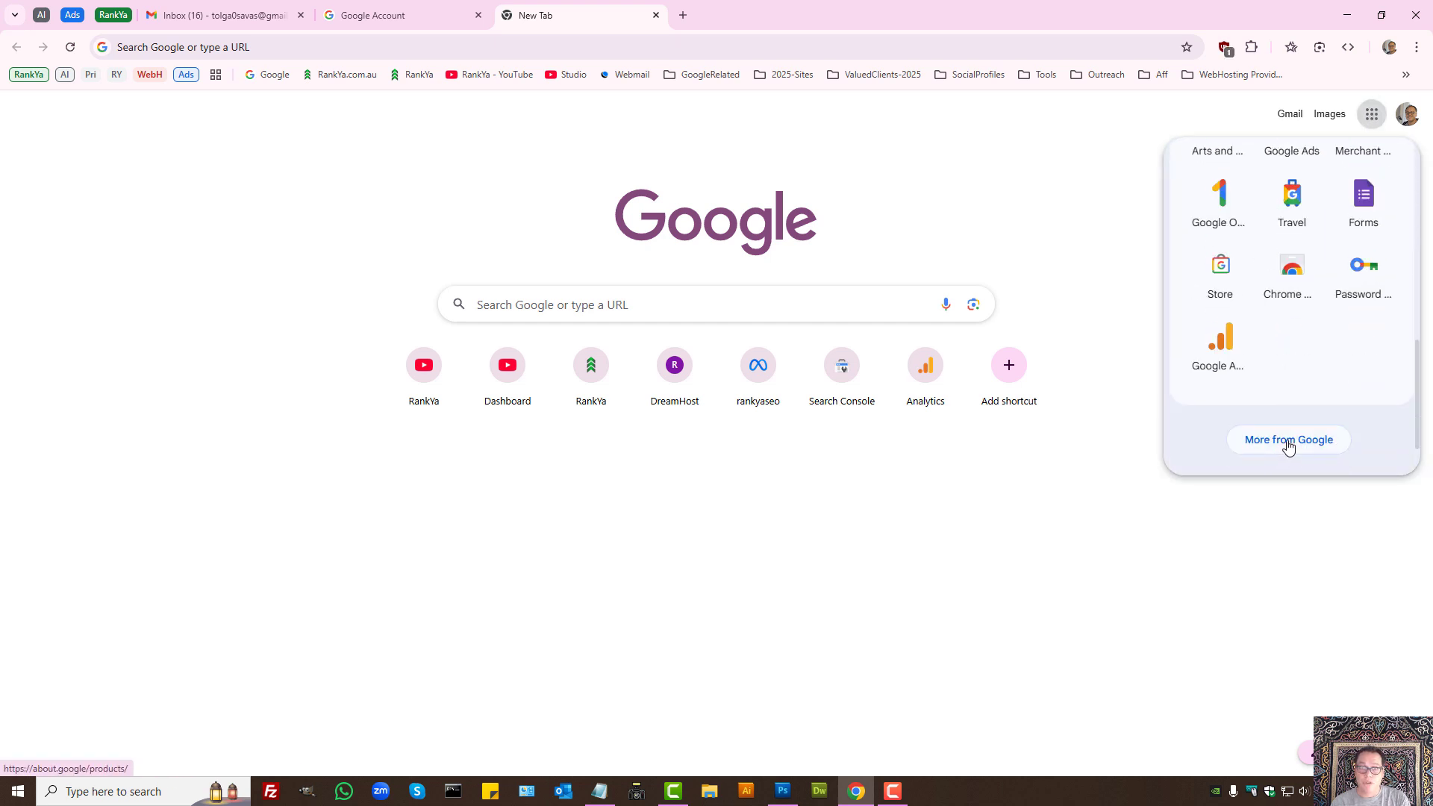
mouse_move(538, 185)
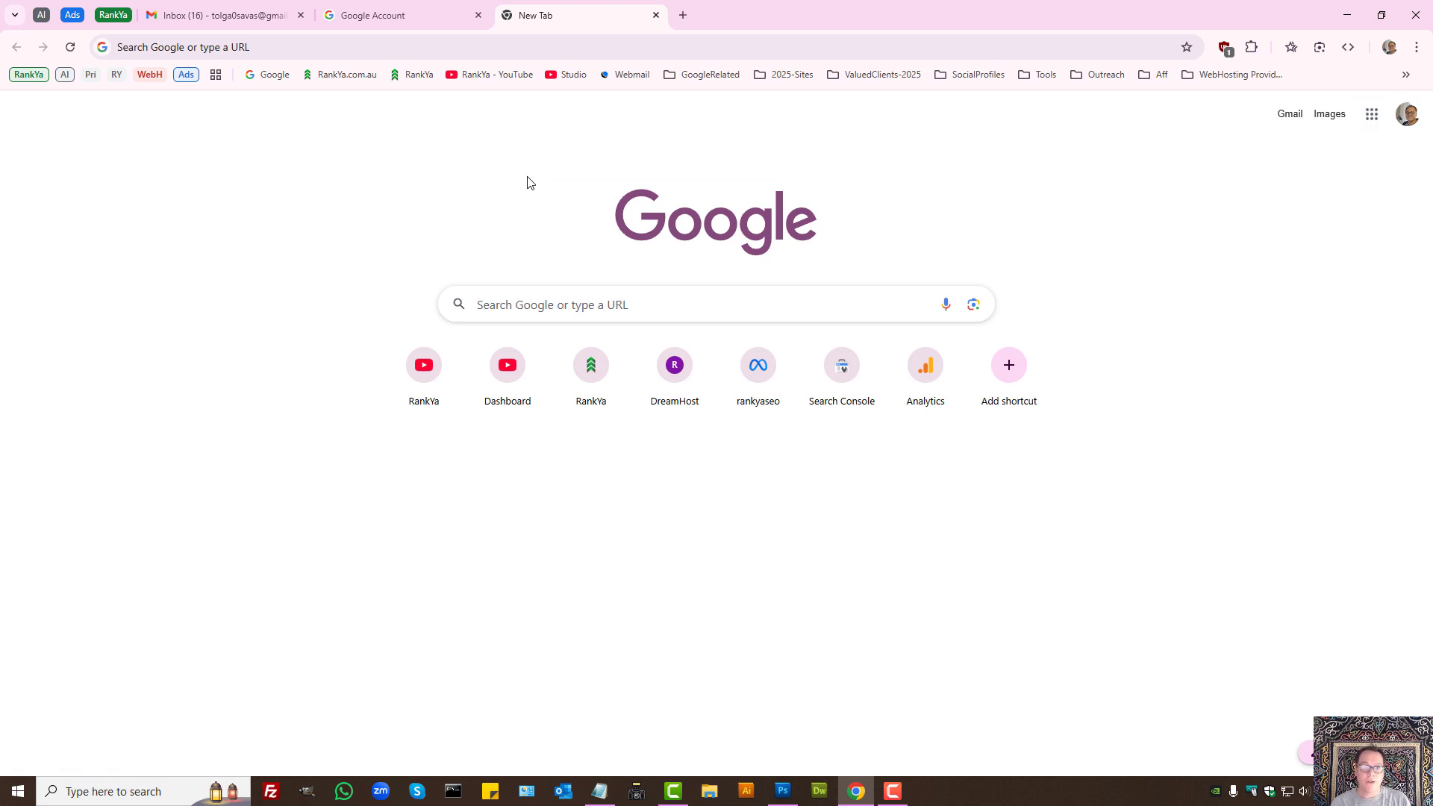
Check the secure myaccount.google.com connection details, then bring the Gmail inbox back in front.
left_click(402, 15)
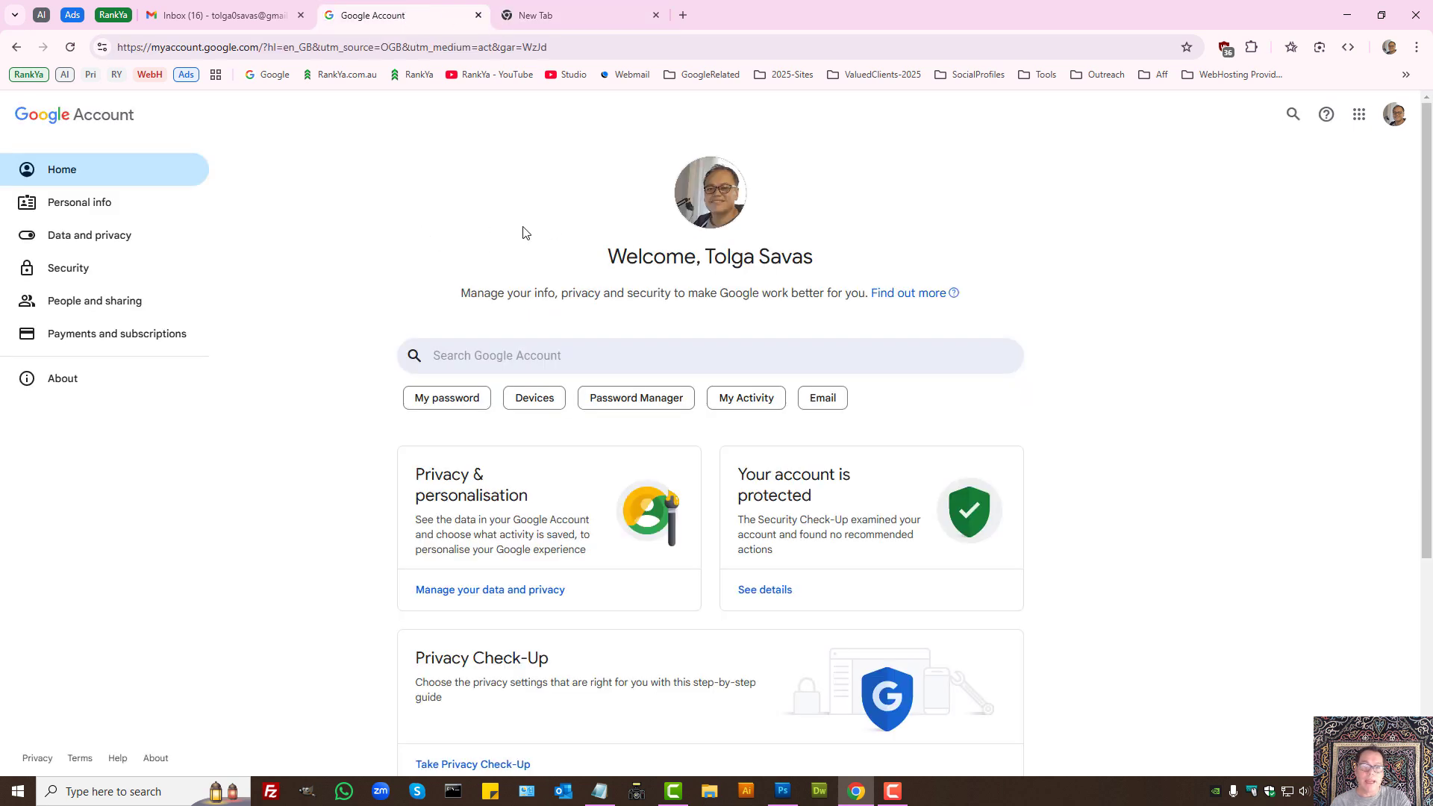
mouse_move(468, 226)
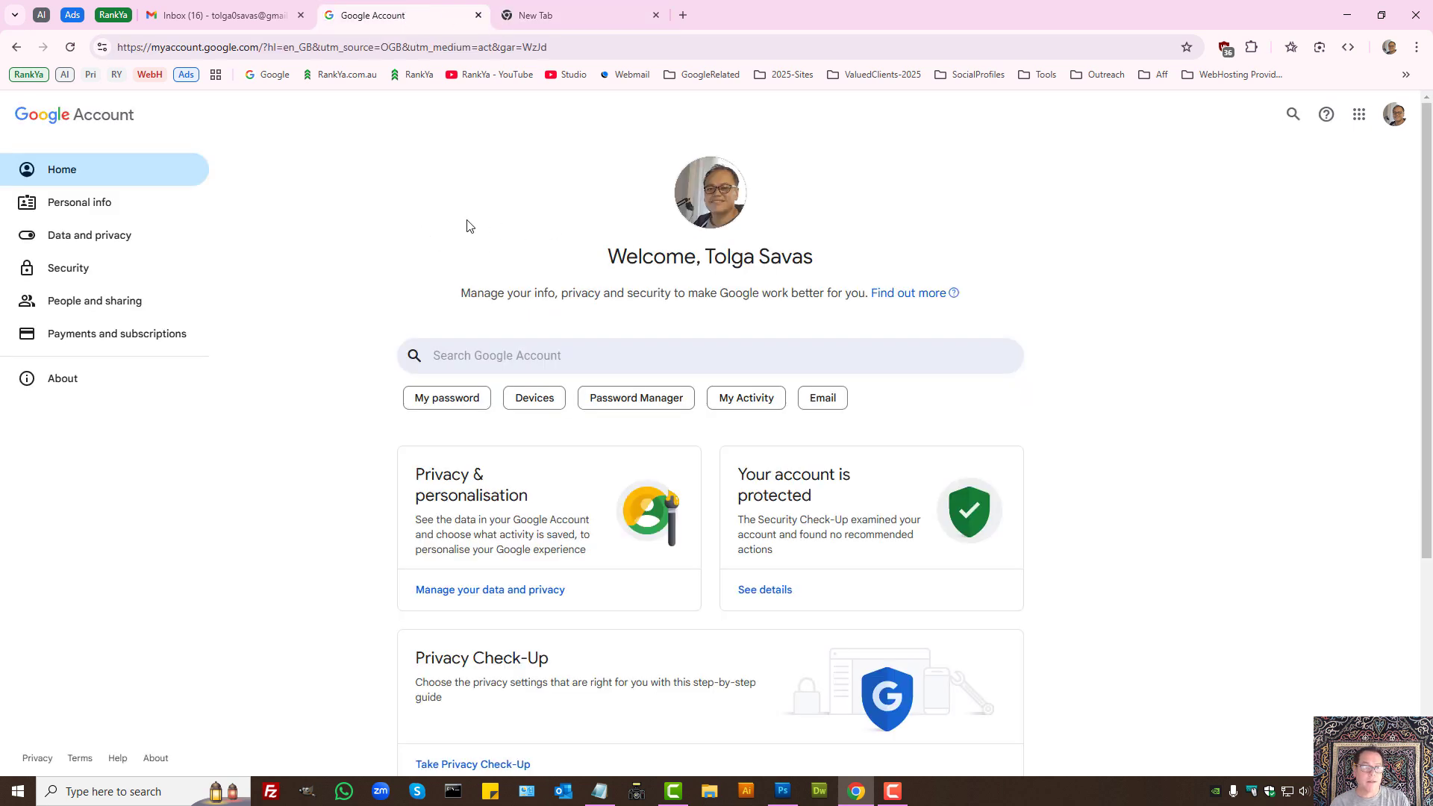
left_click(101, 46)
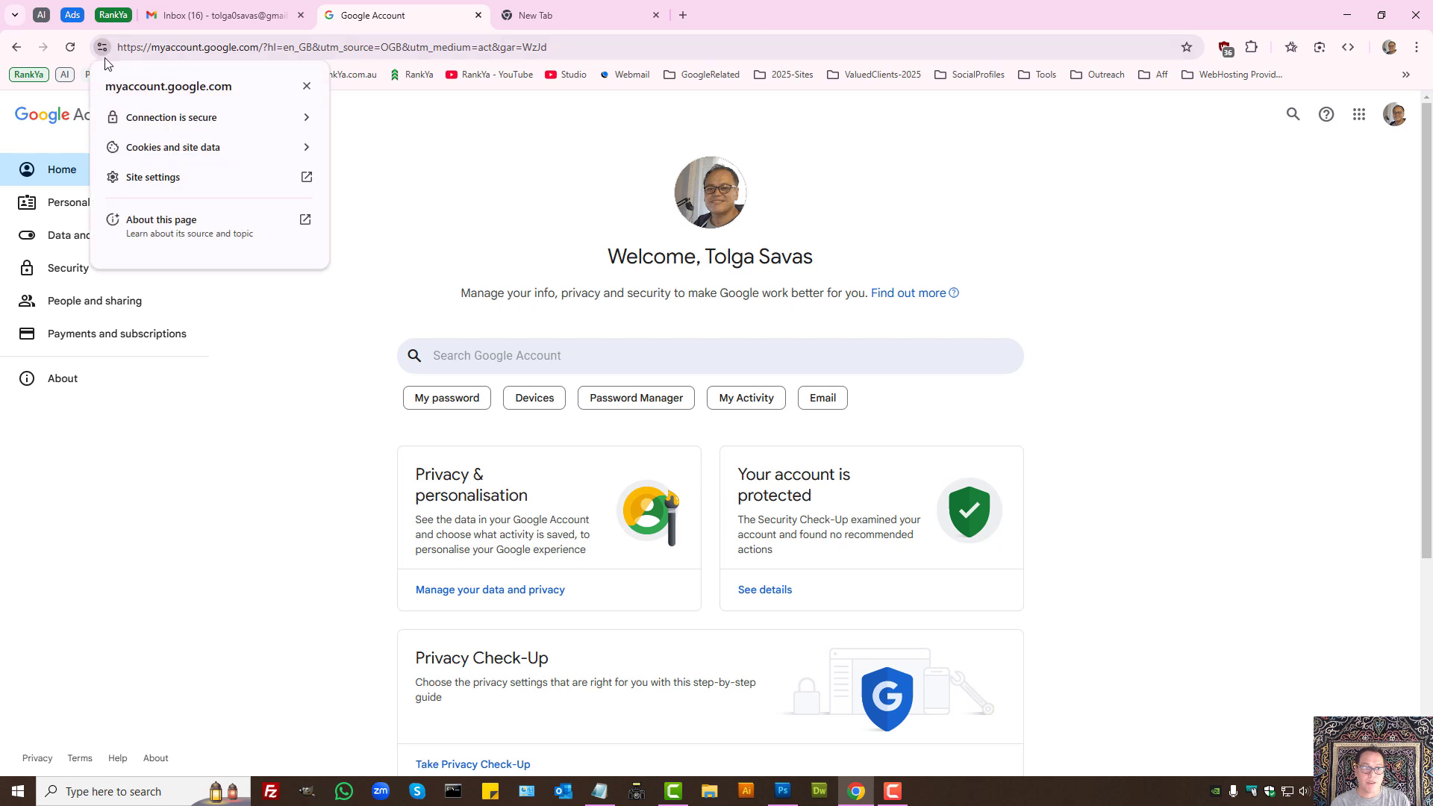
mouse_move(98, 54)
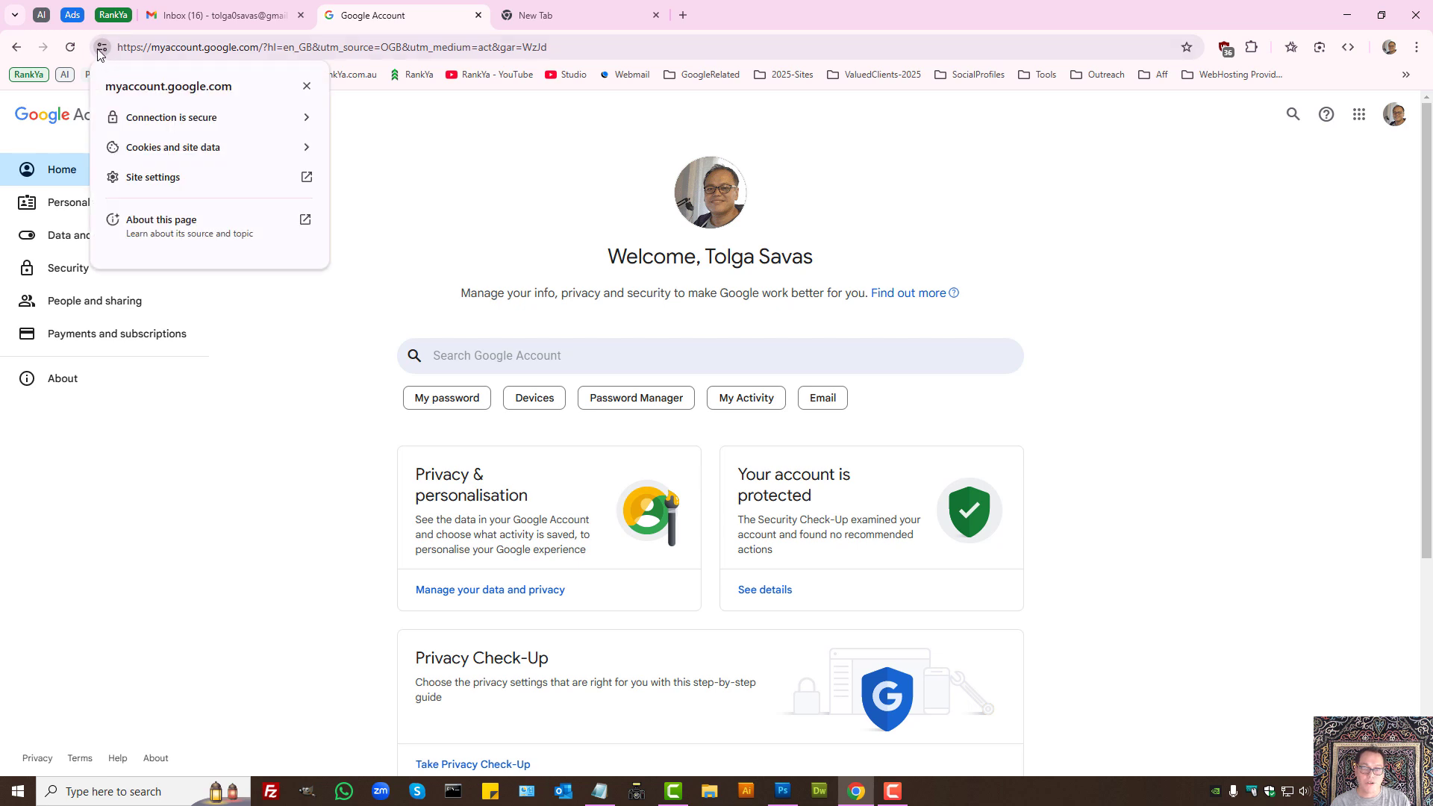
mouse_move(170, 116)
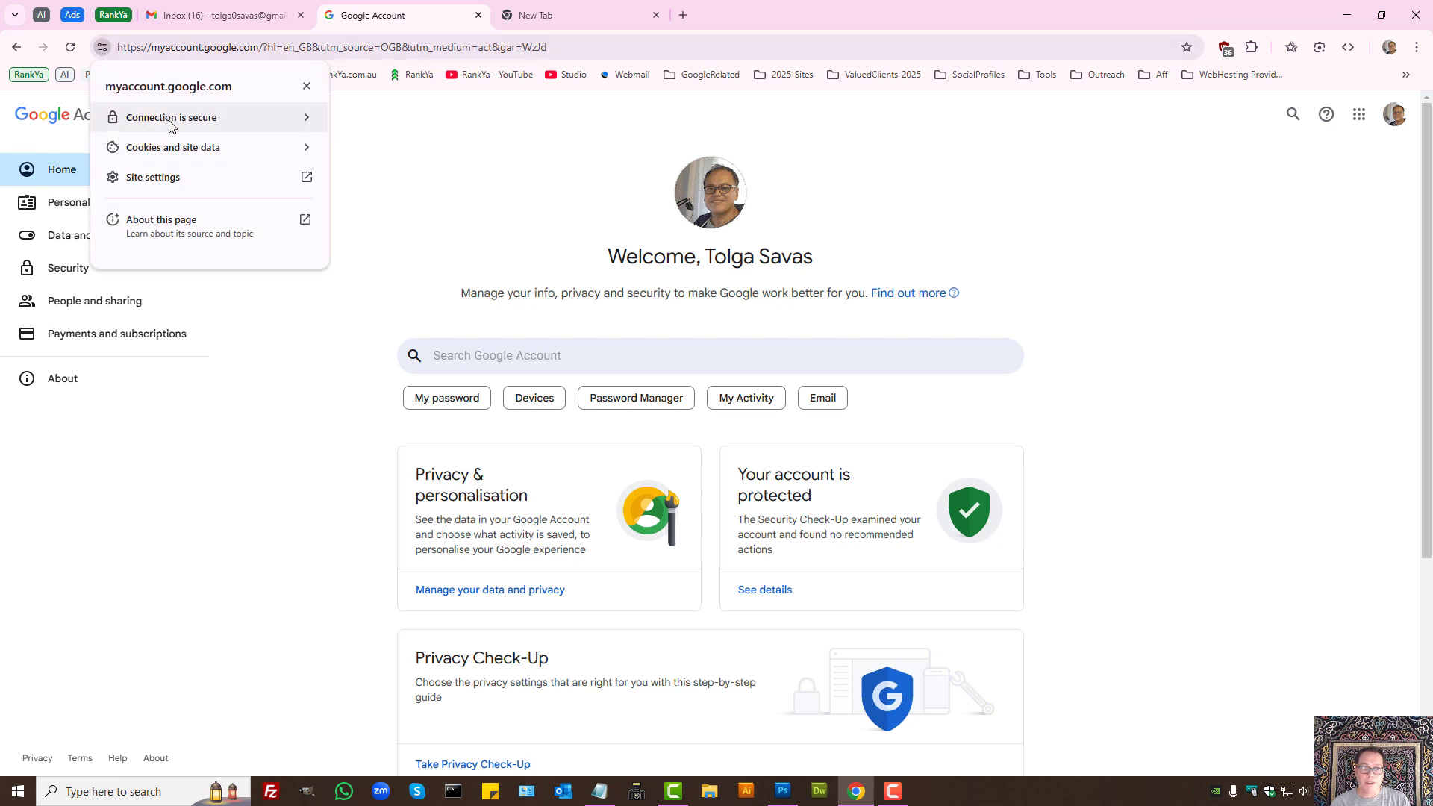
mouse_move(169, 116)
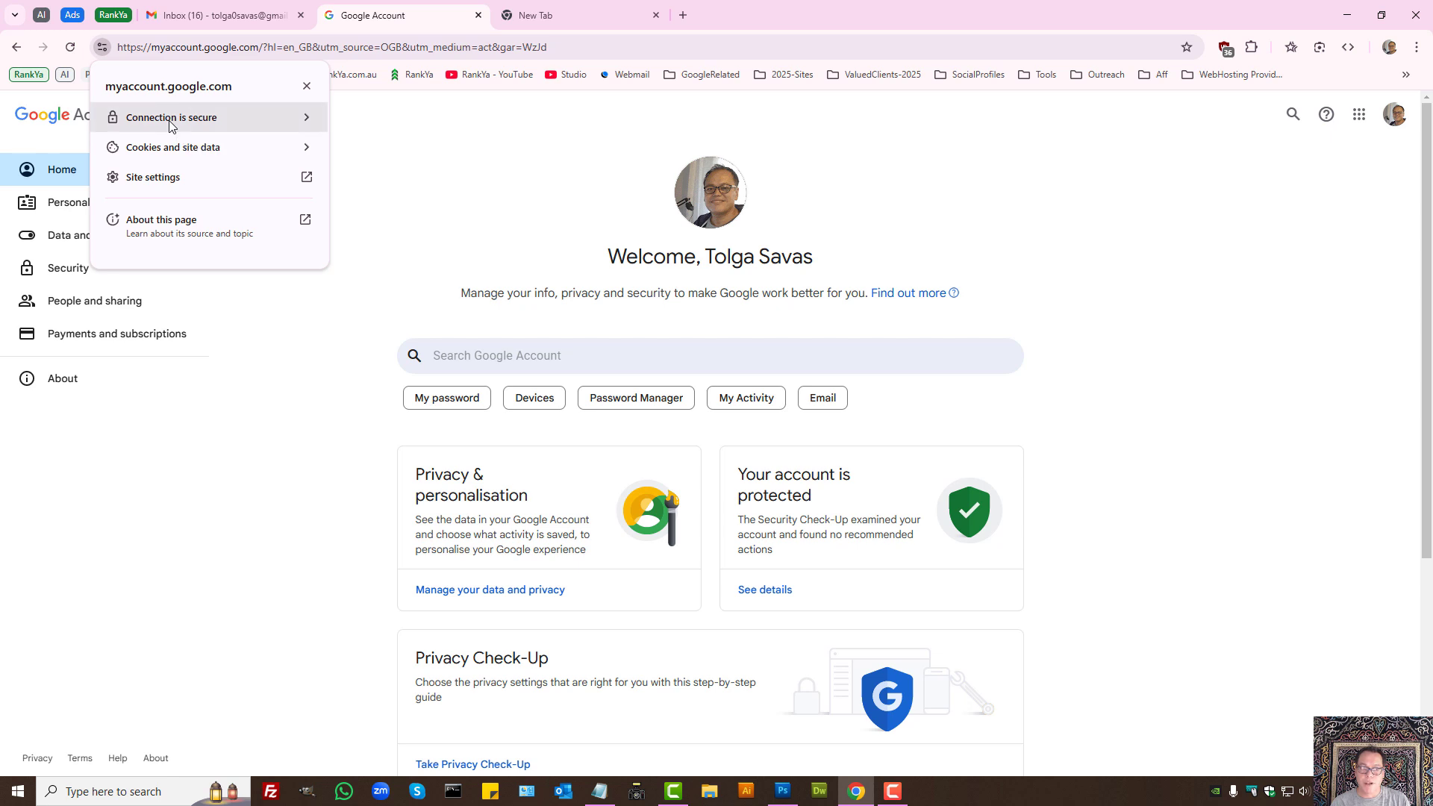
left_click(173, 116)
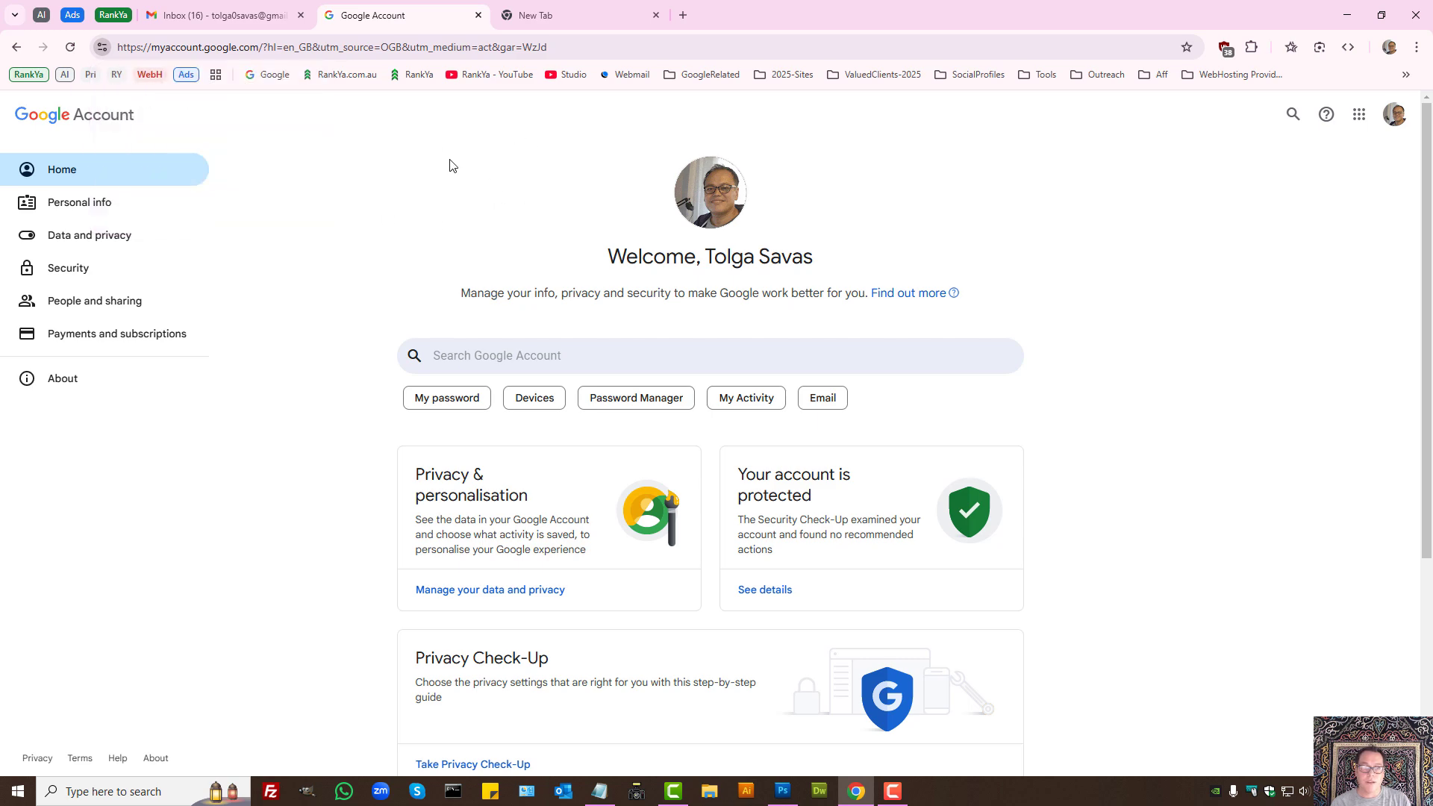
left_click(219, 15)
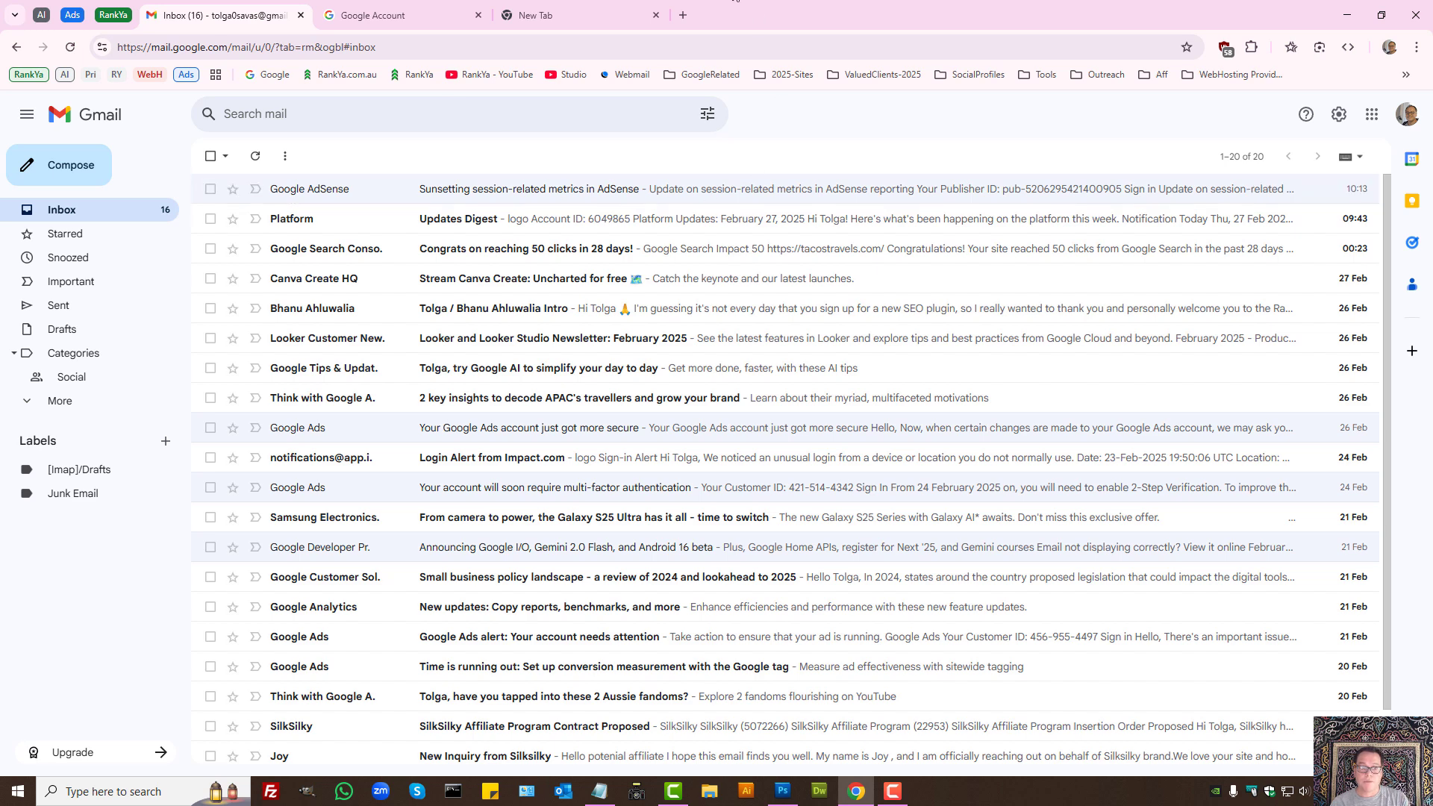
View the signed-in accounts menu on Google Account, then load the Security page in a new tab.
left_click(400, 15)
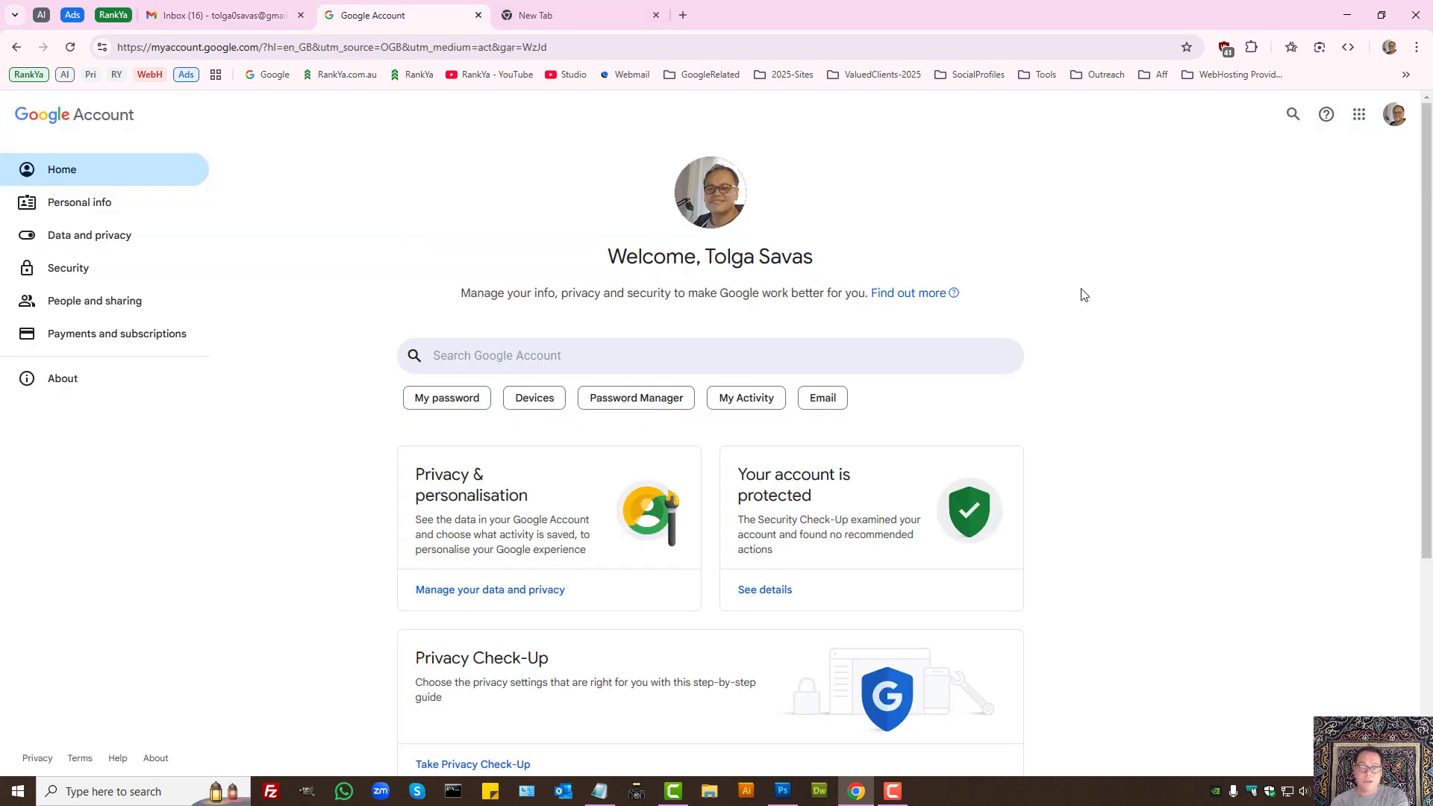
mouse_move(1396, 115)
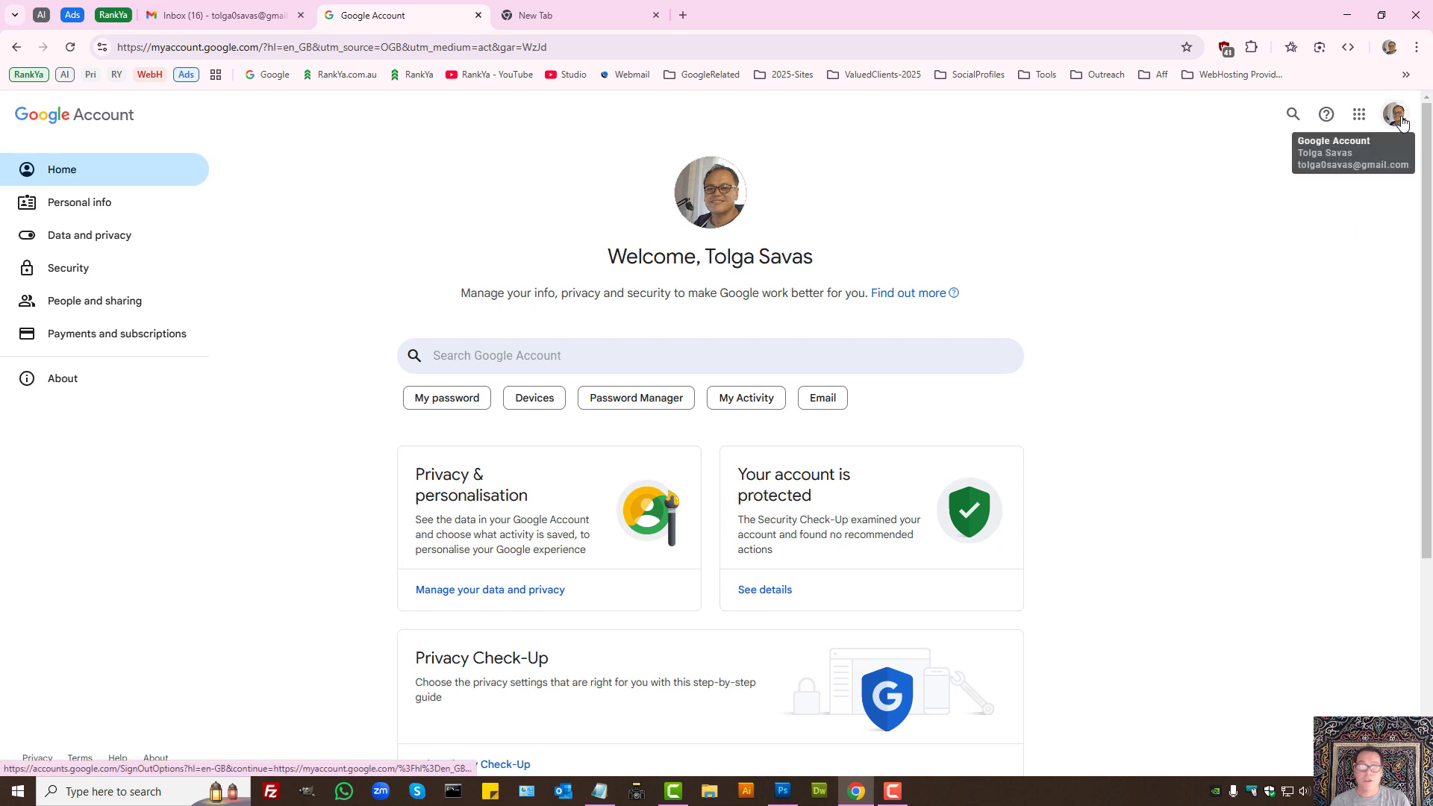
left_click(1394, 115)
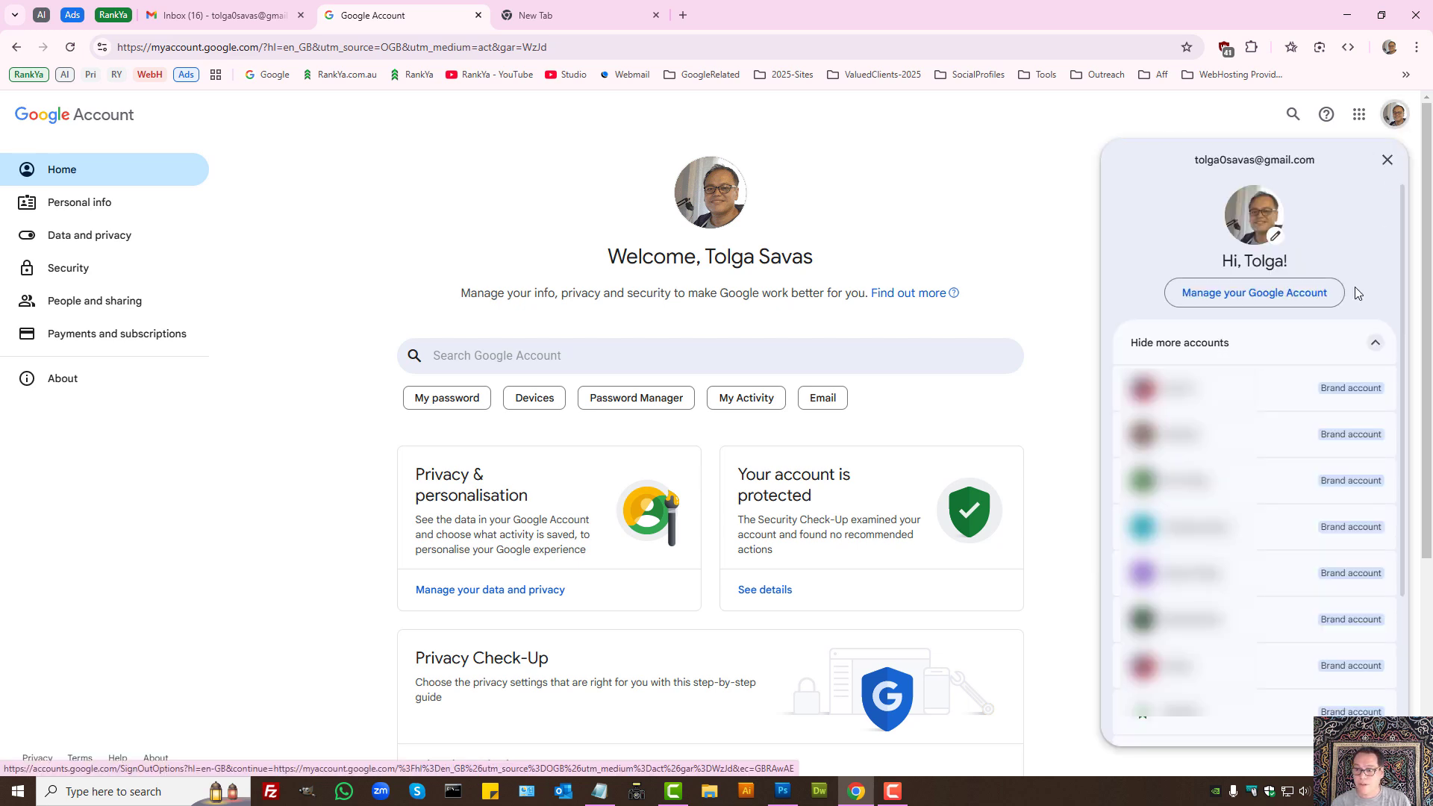
mouse_move(1252, 292)
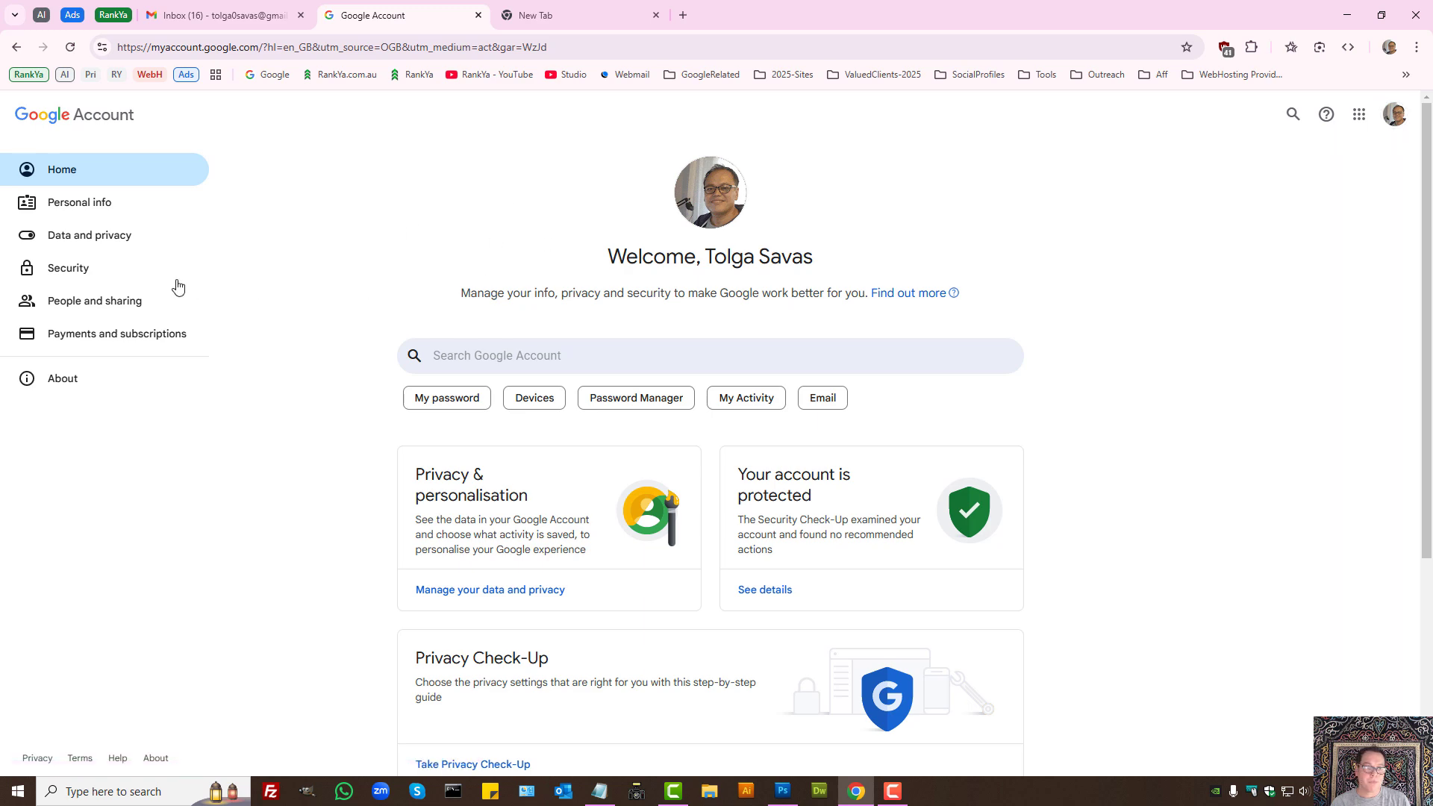
left_click(67, 268)
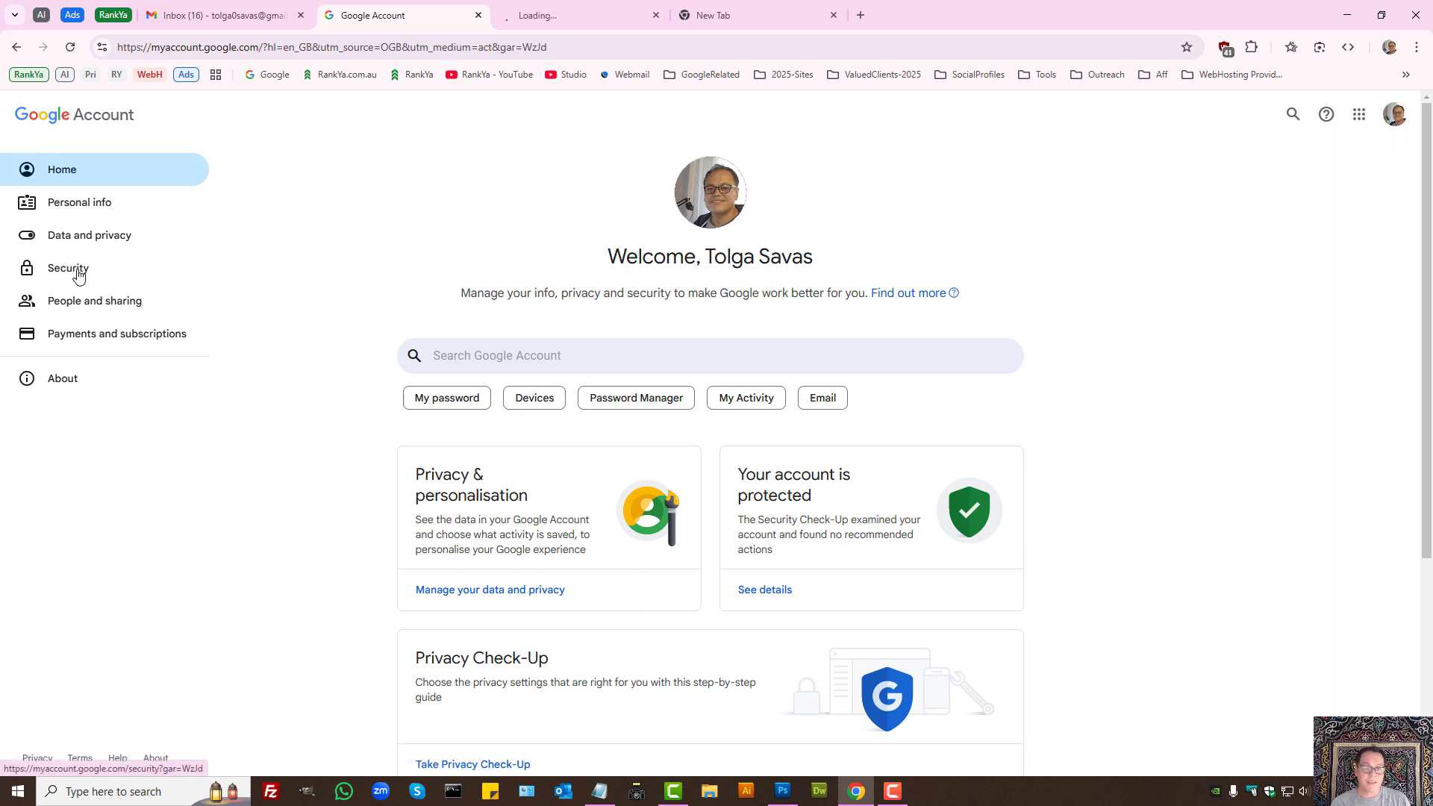
From the Security page, load Security Check-Up and Recent security activity in their own tabs.
left_click(66, 267)
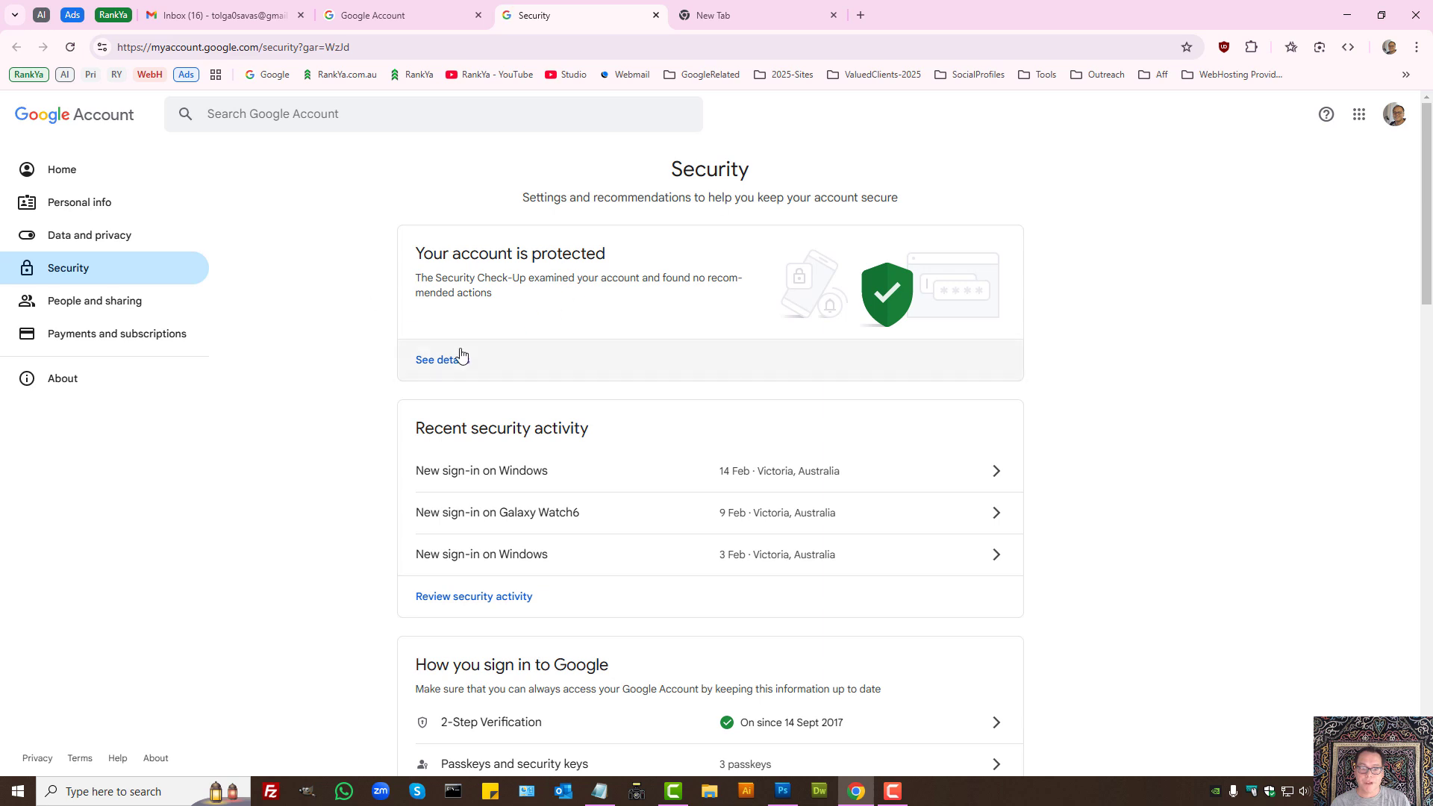
left_click(437, 360)
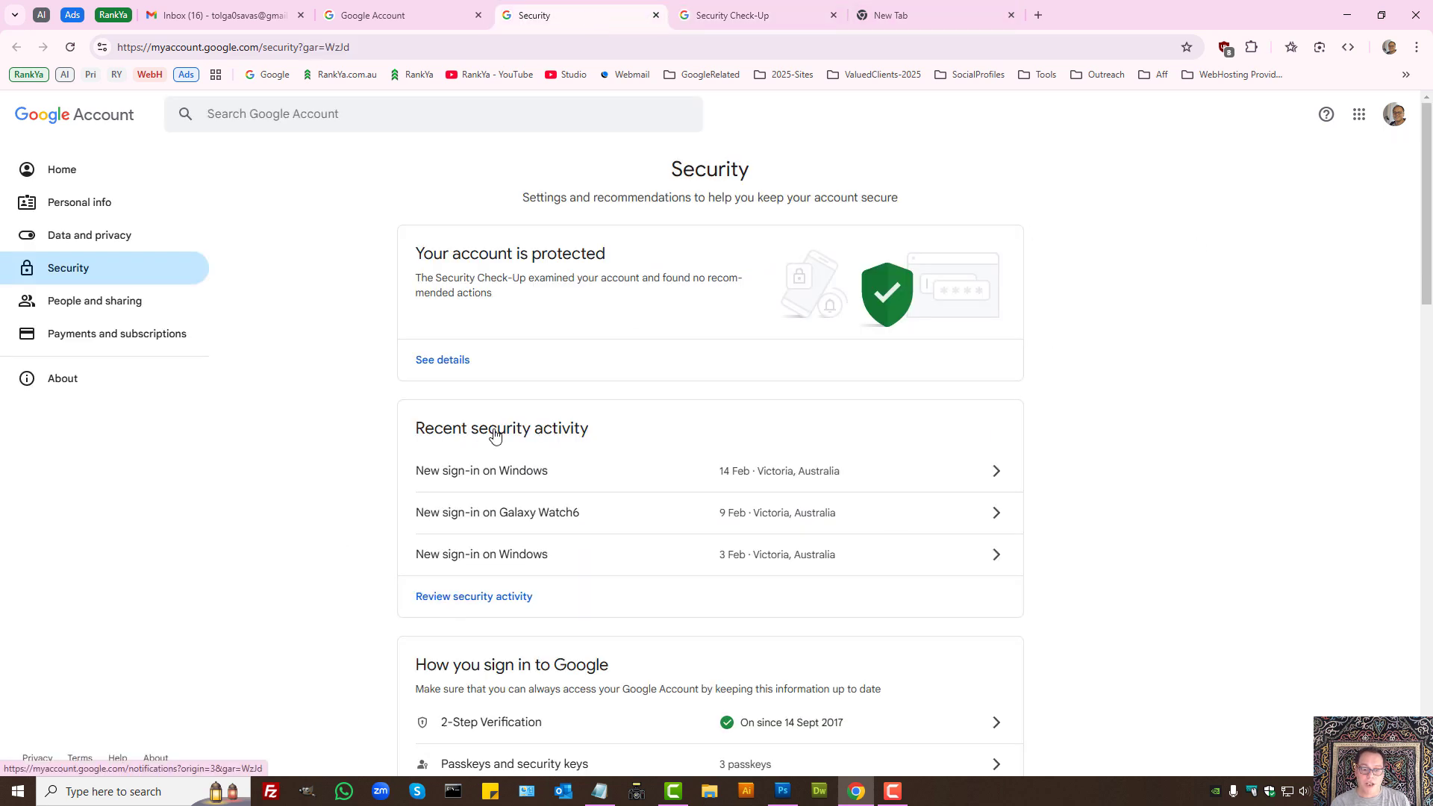
left_click(473, 595)
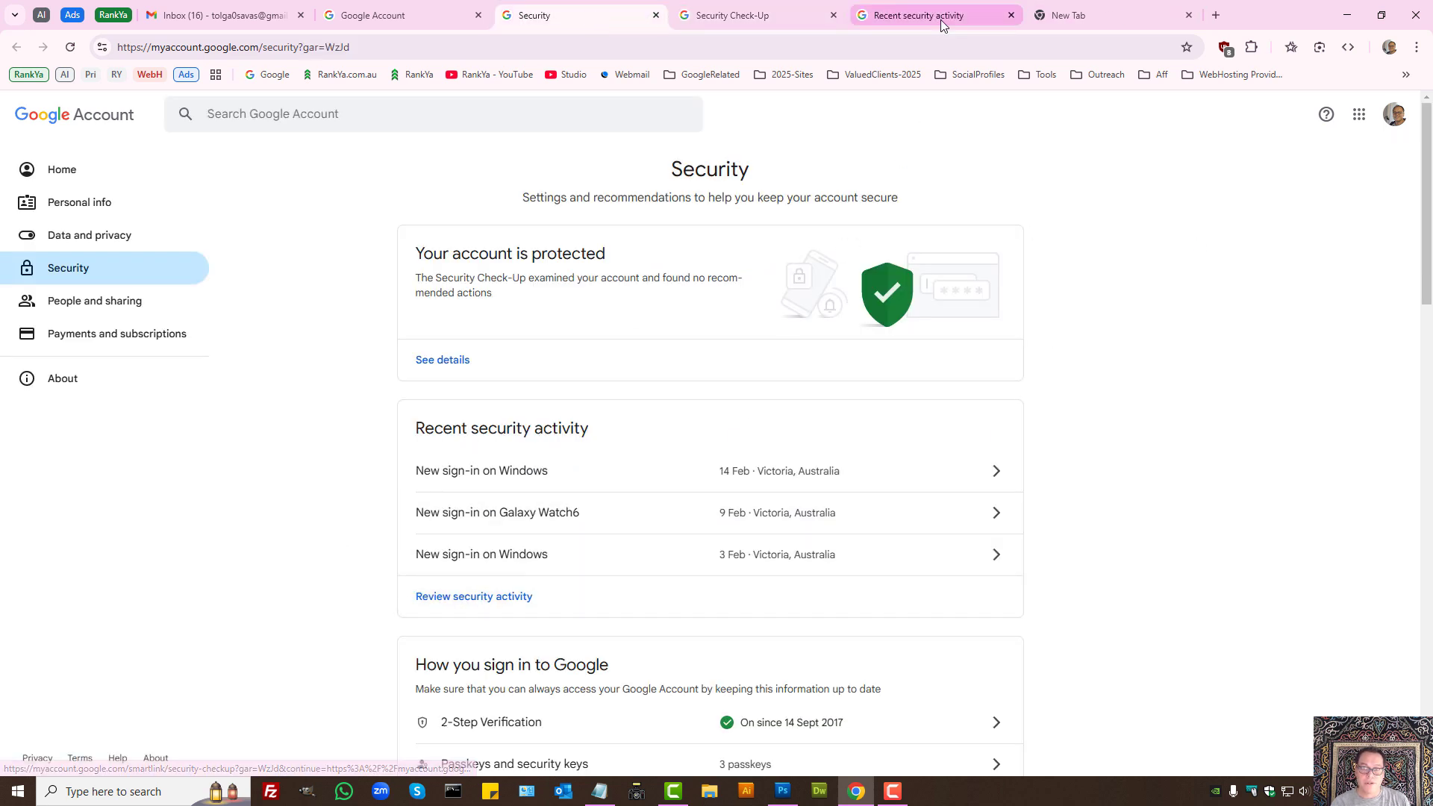
View the details of the 9 February new sign-in on Galaxy Watch6 in Recent security activity.
left_click(473, 596)
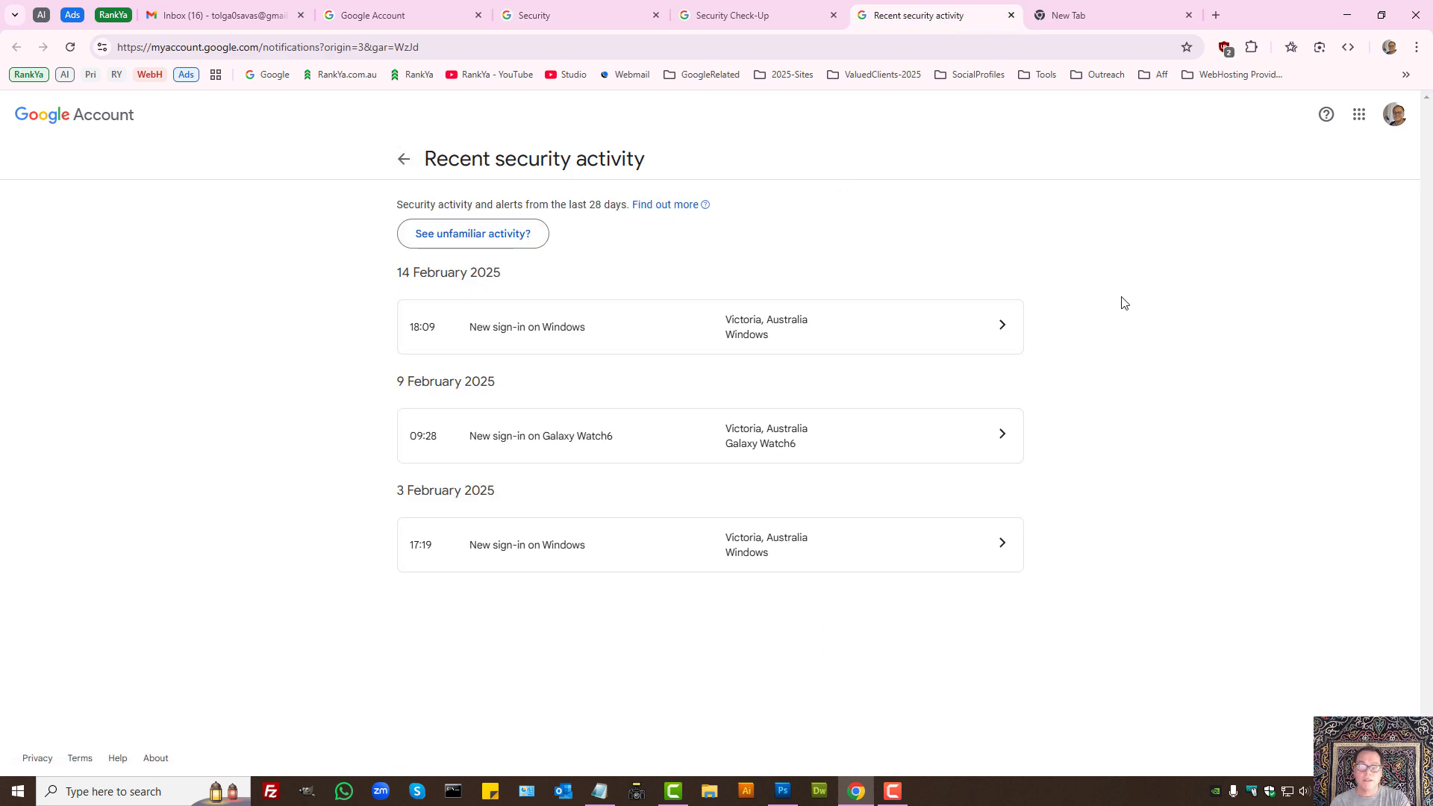
mouse_move(1124, 291)
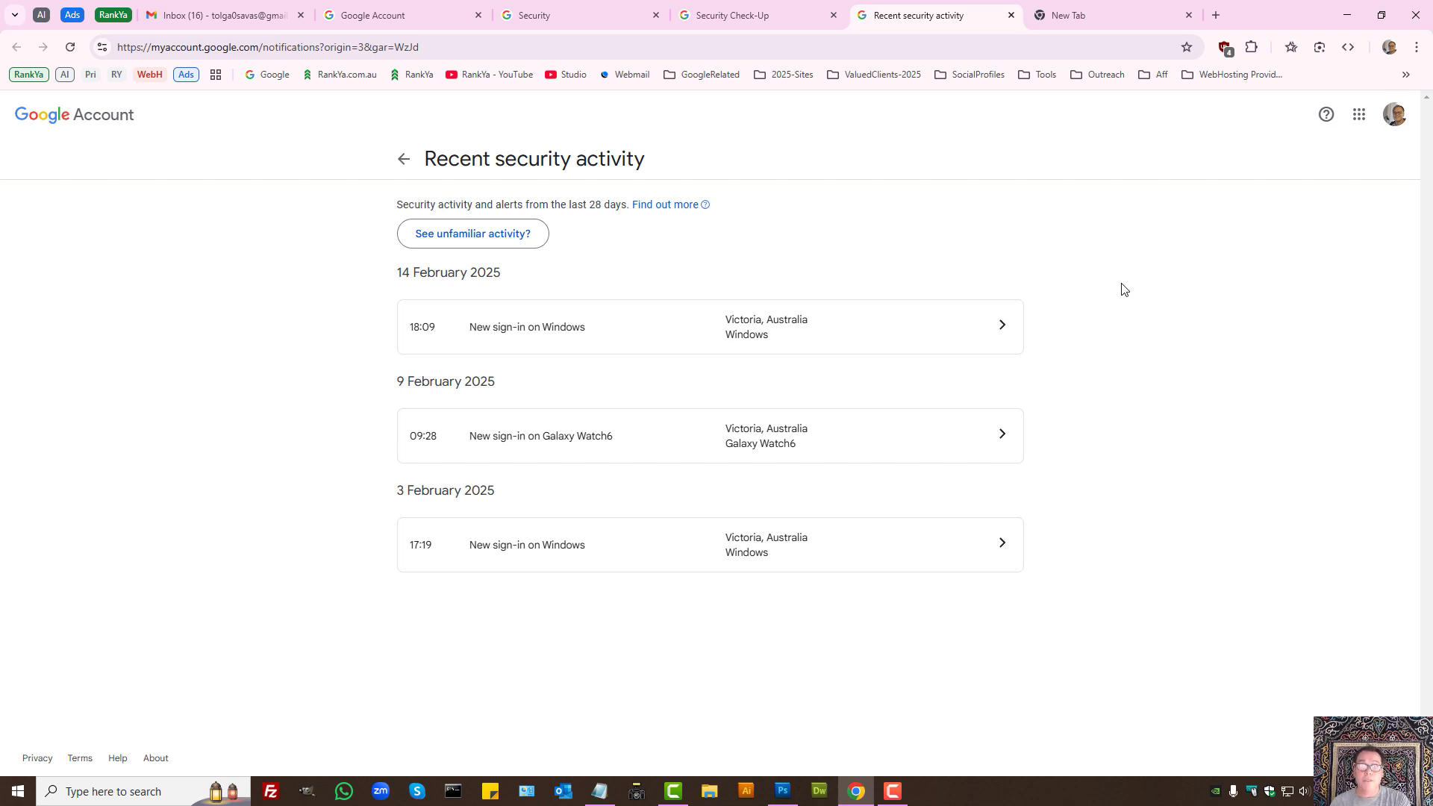
mouse_move(800, 446)
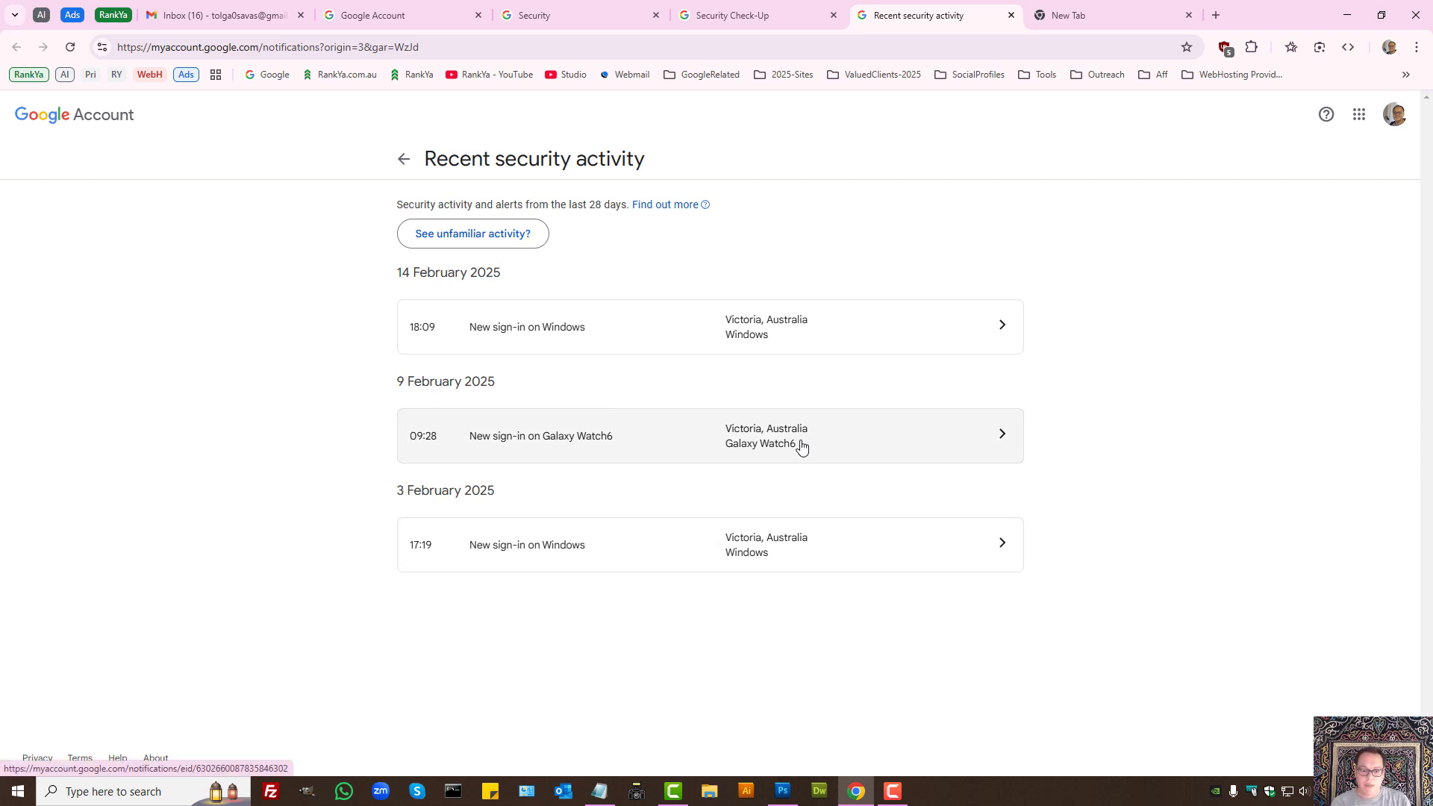
mouse_move(595, 443)
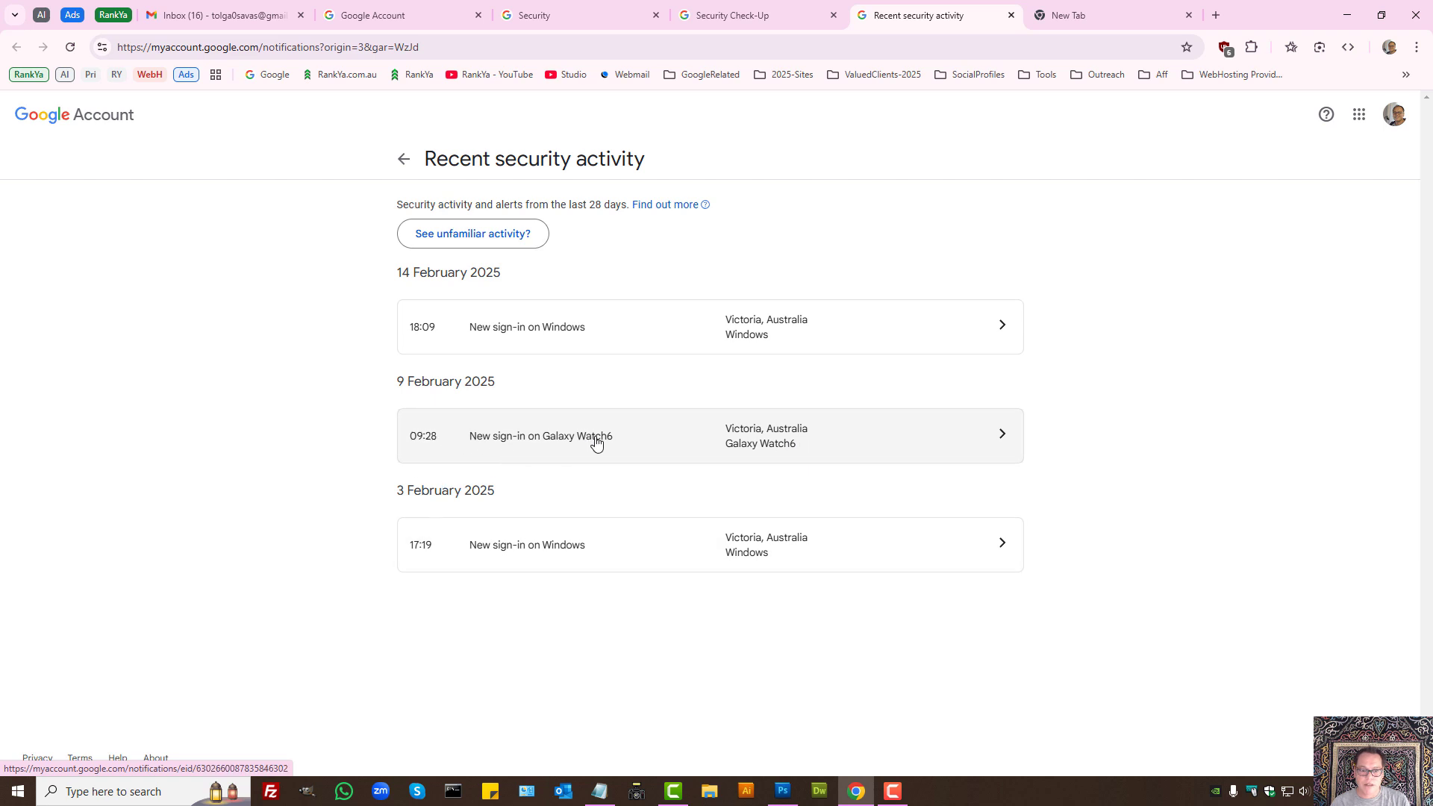
left_click(594, 436)
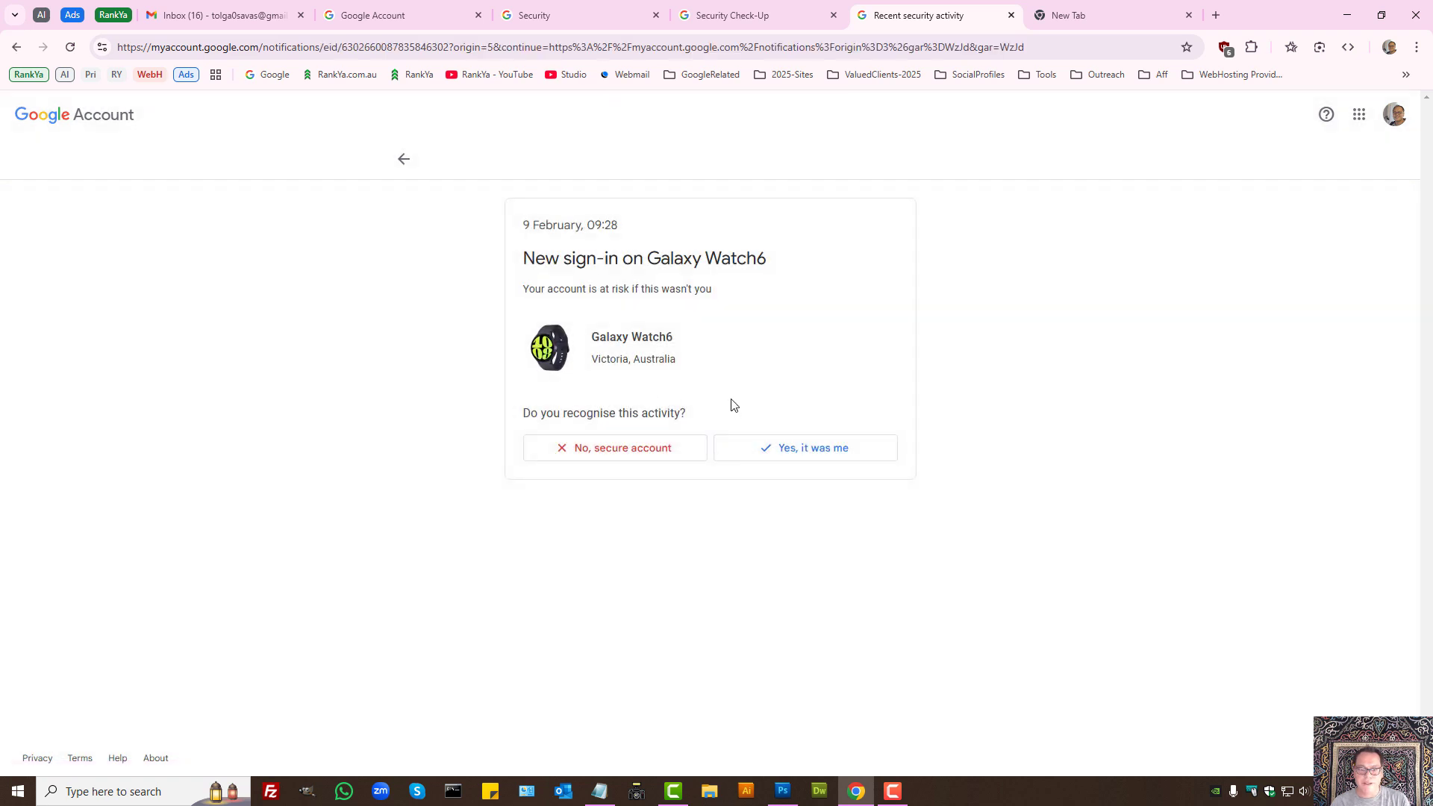
mouse_move(779, 412)
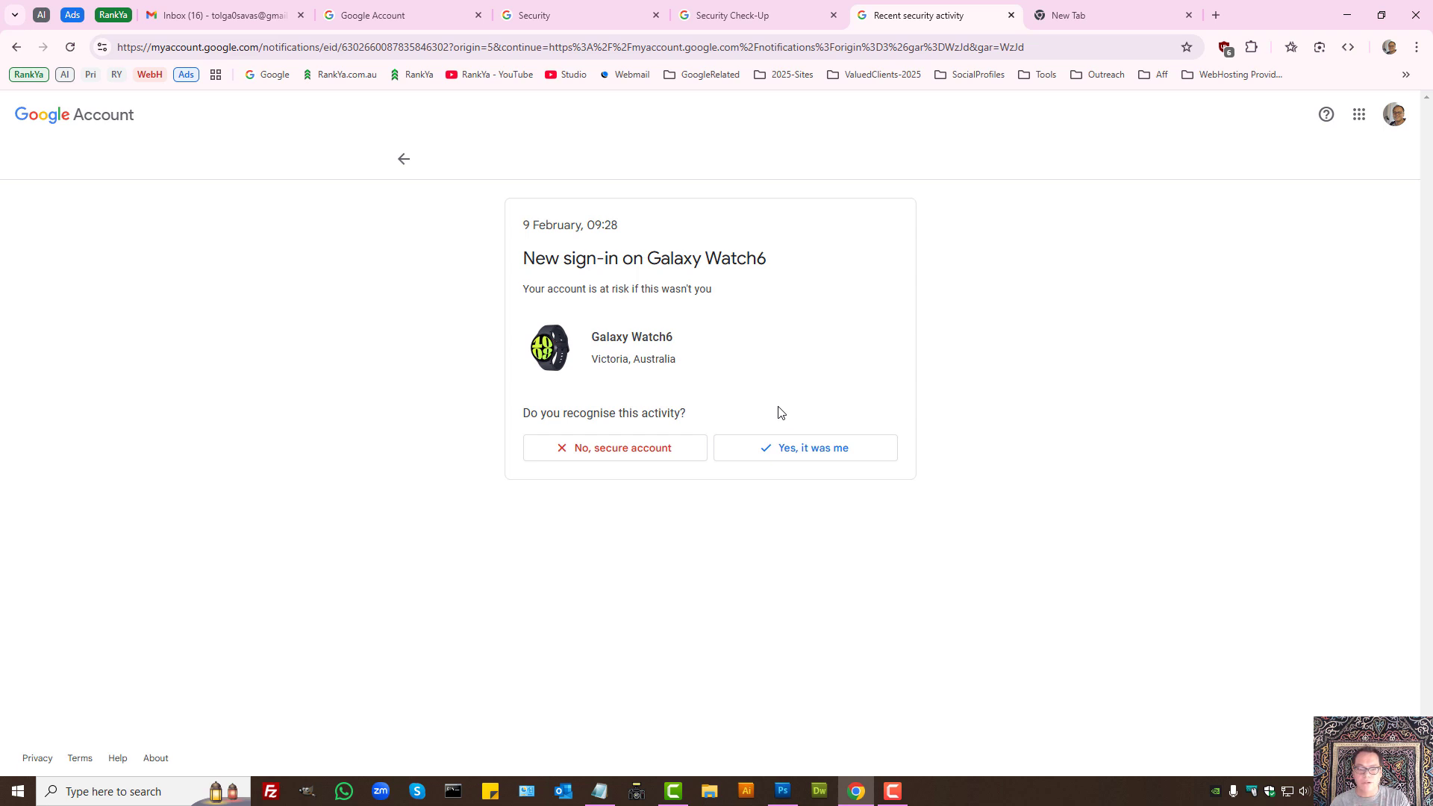
mouse_move(615, 448)
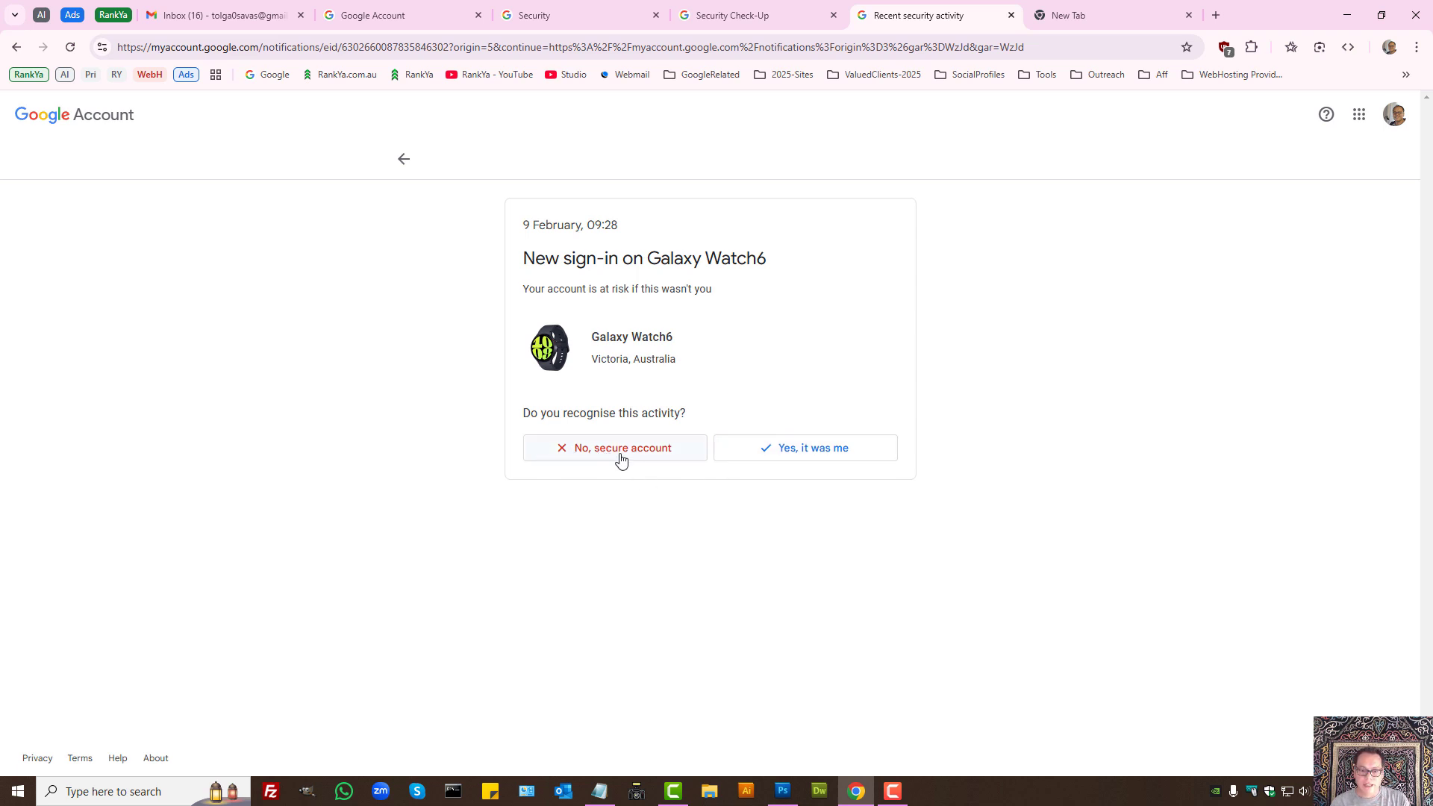
mouse_move(598, 456)
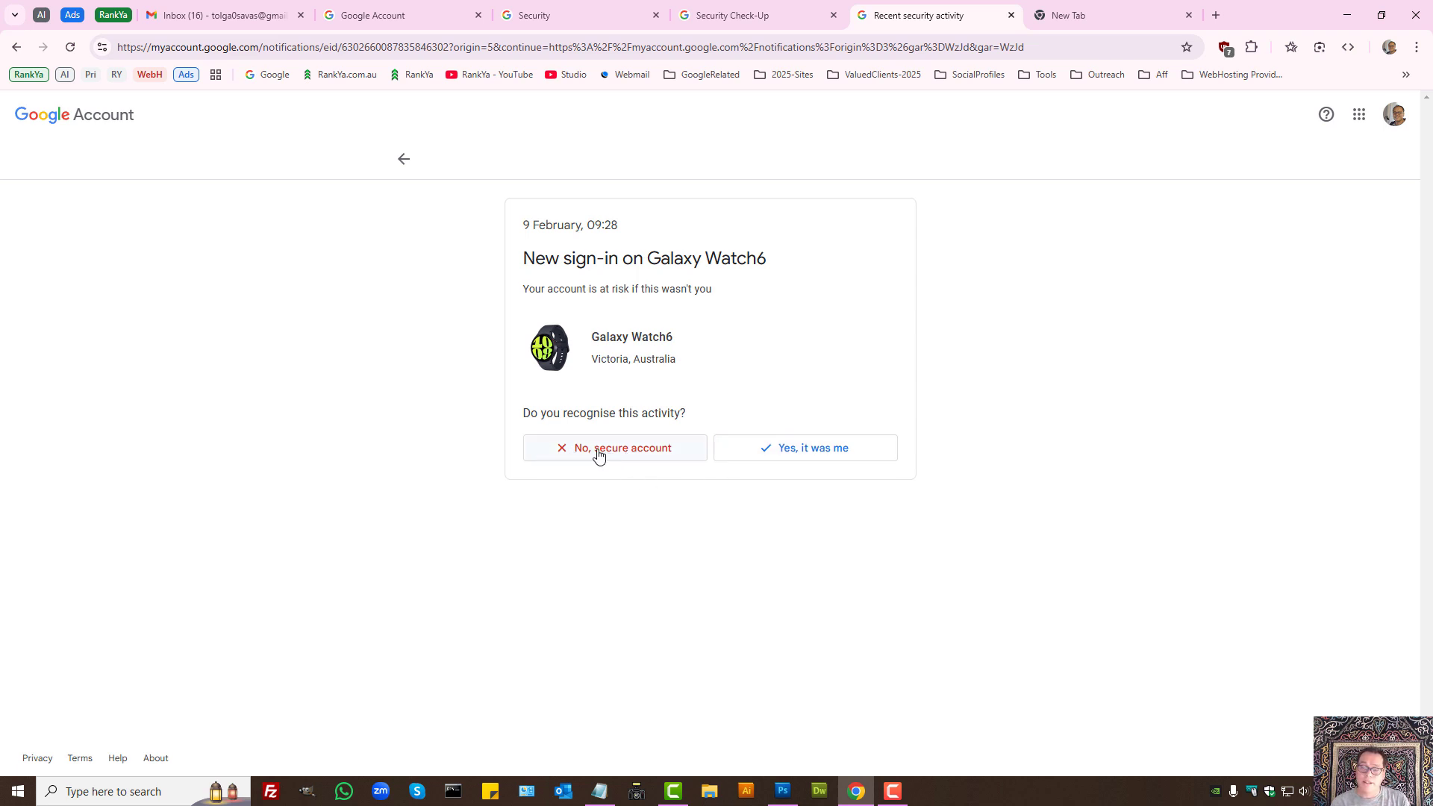
mouse_move(999, 163)
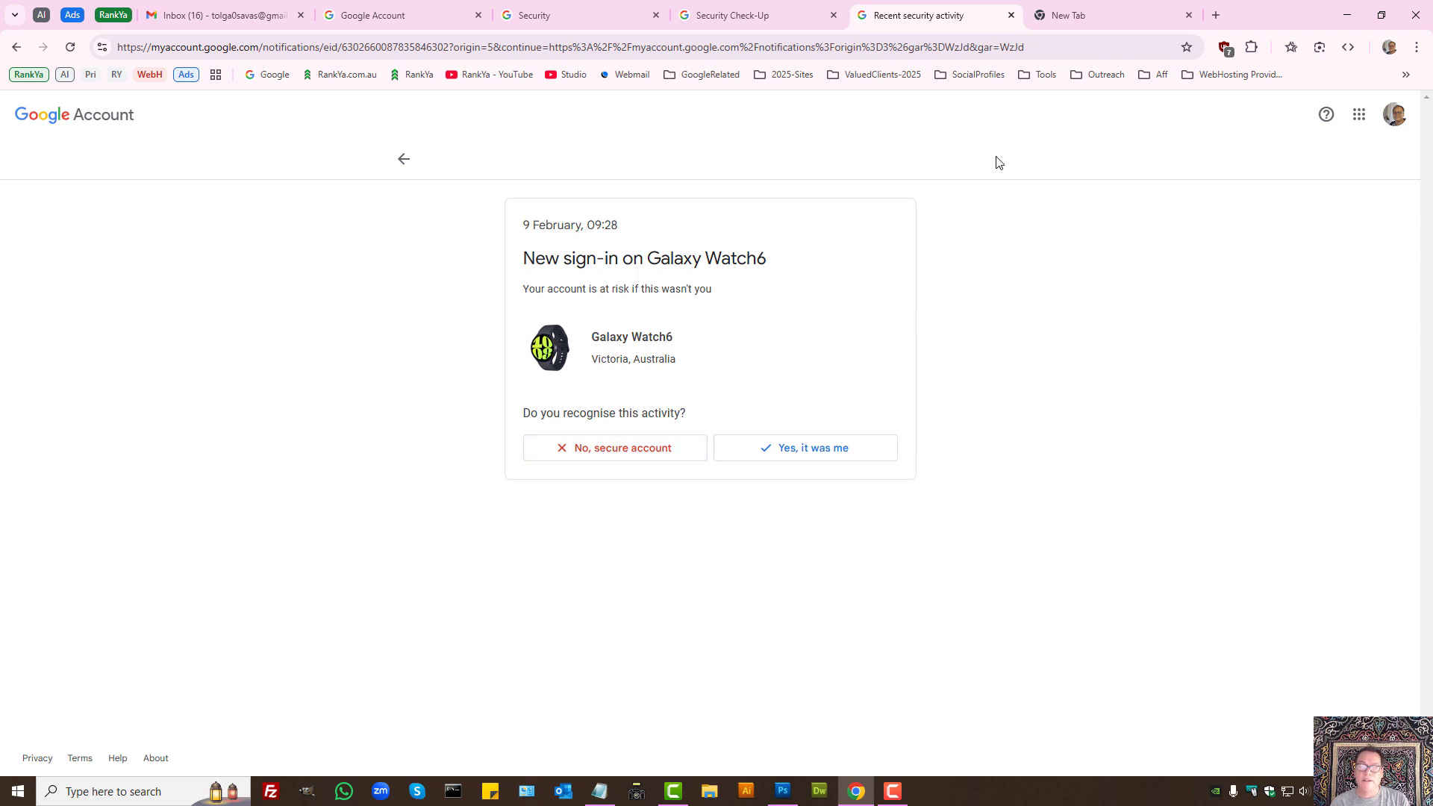
Return to the account home, reopen Security and scroll to the 'How you sign in to Google' options.
left_click(804, 448)
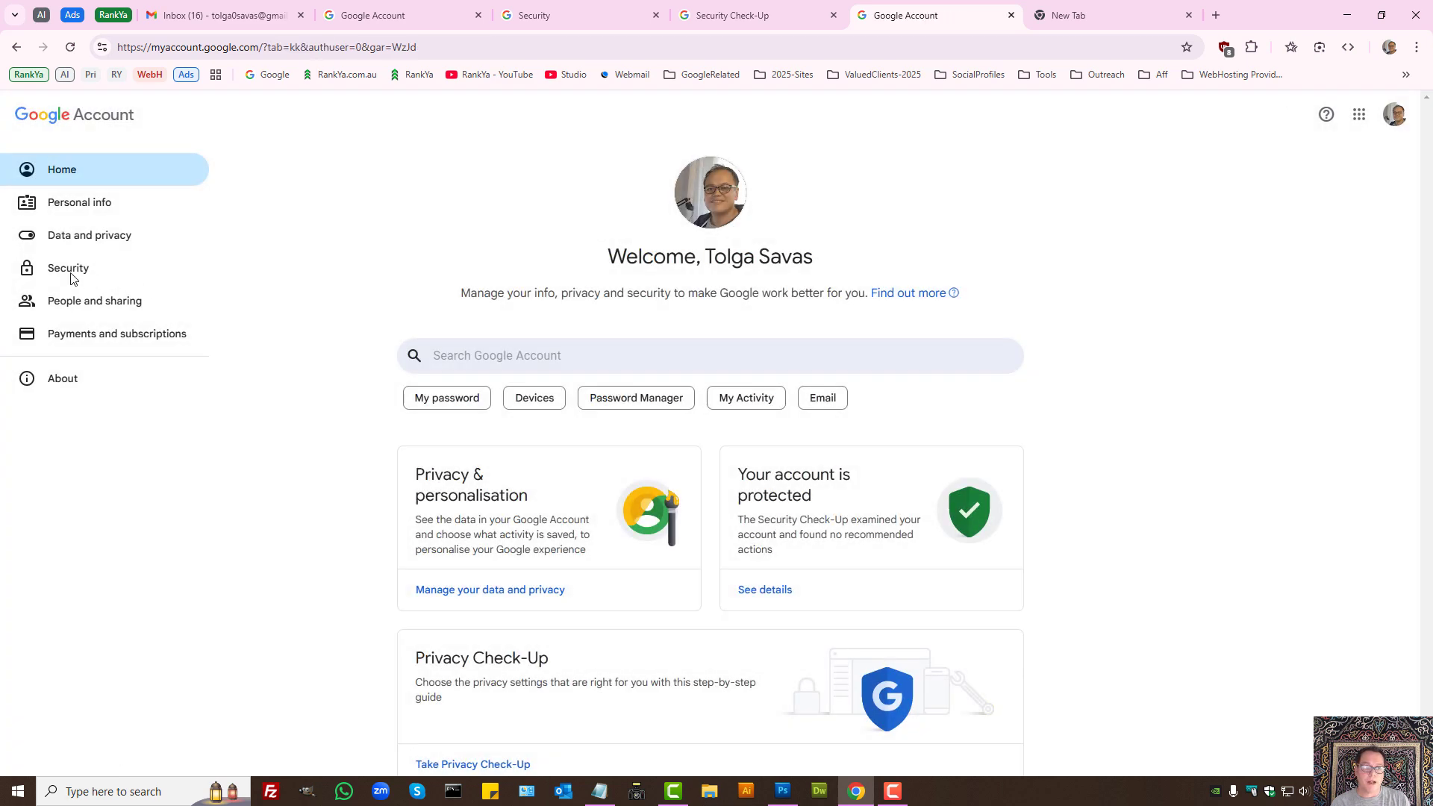
left_click(67, 267)
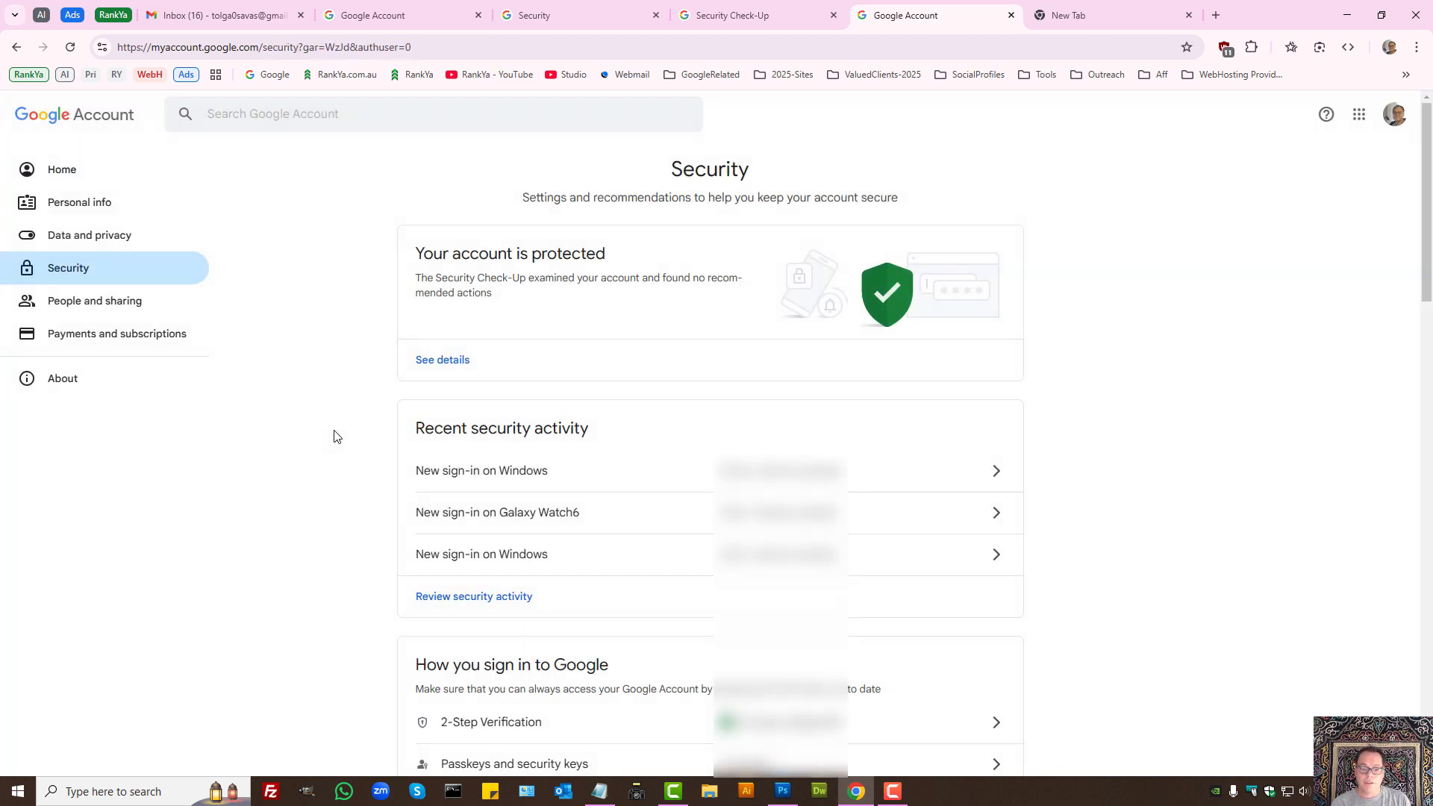
scroll("down", 3)
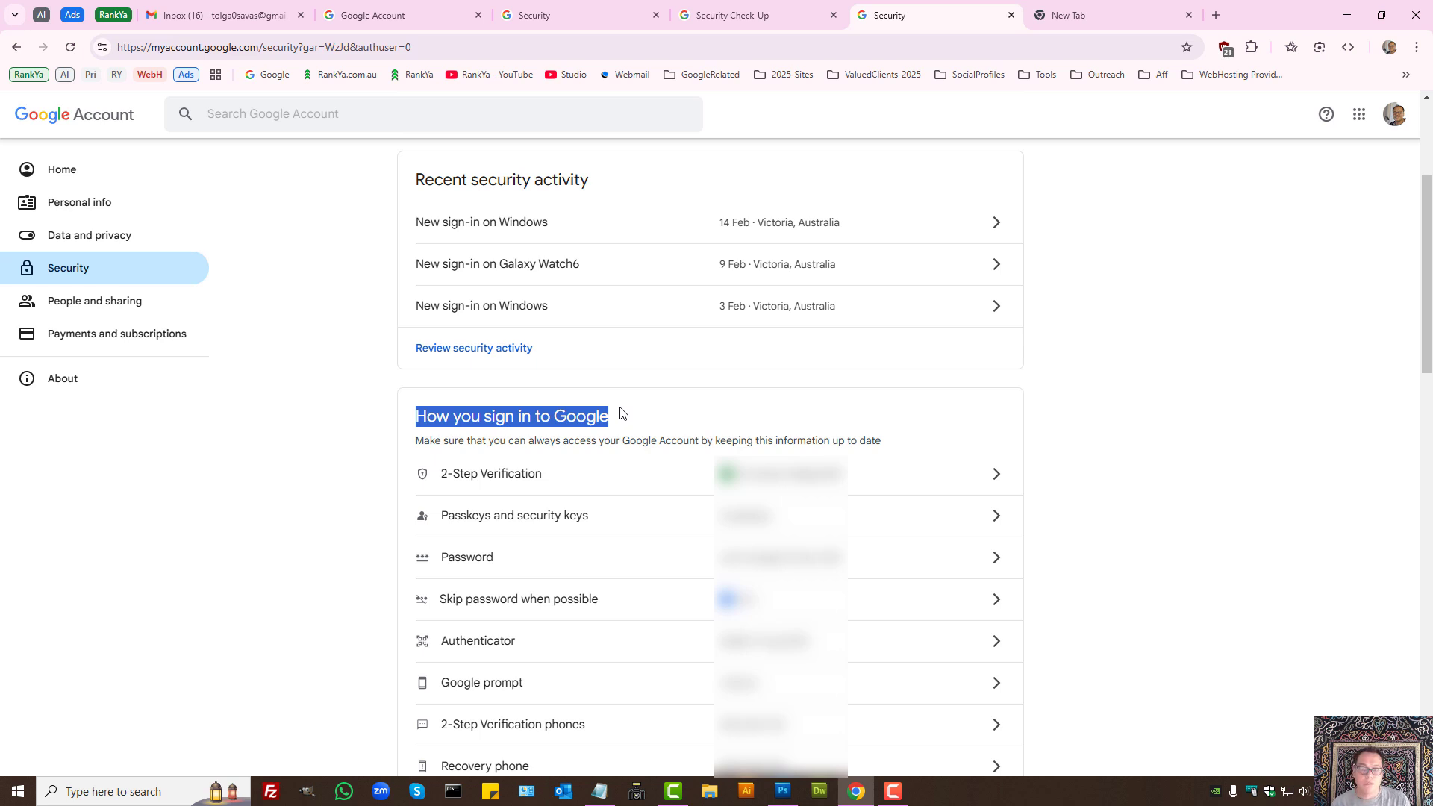
mouse_move(1122, 449)
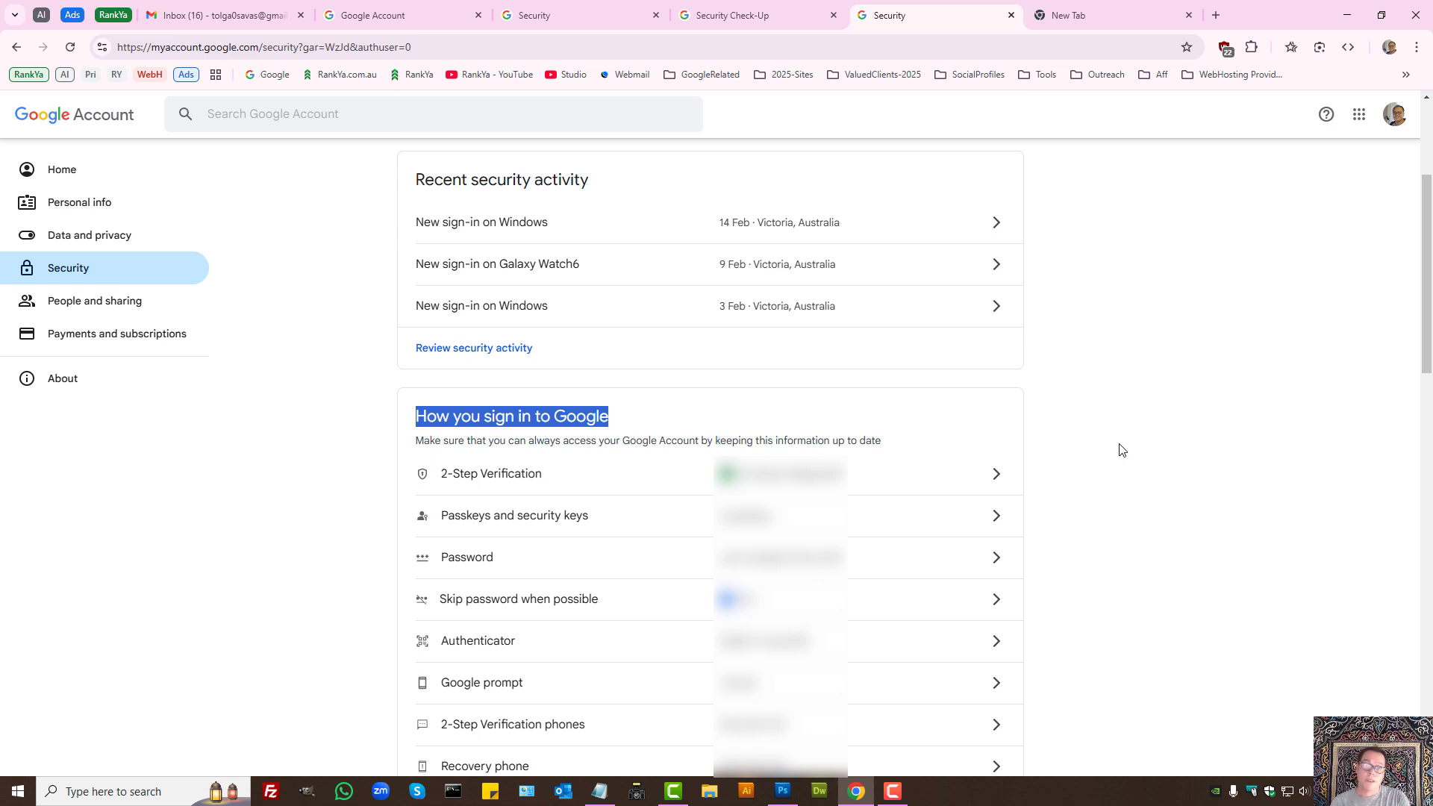
mouse_move(1139, 450)
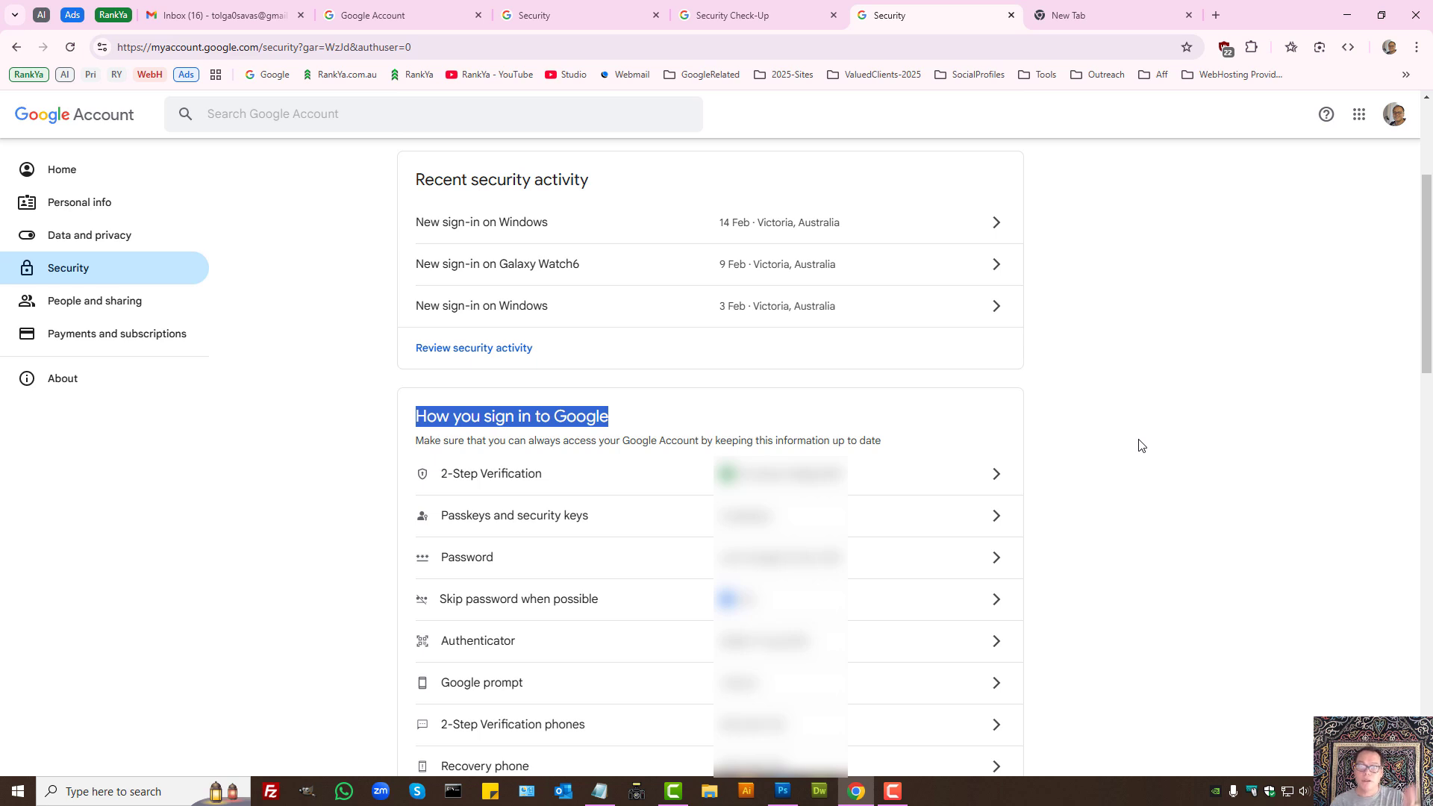
mouse_move(274, 461)
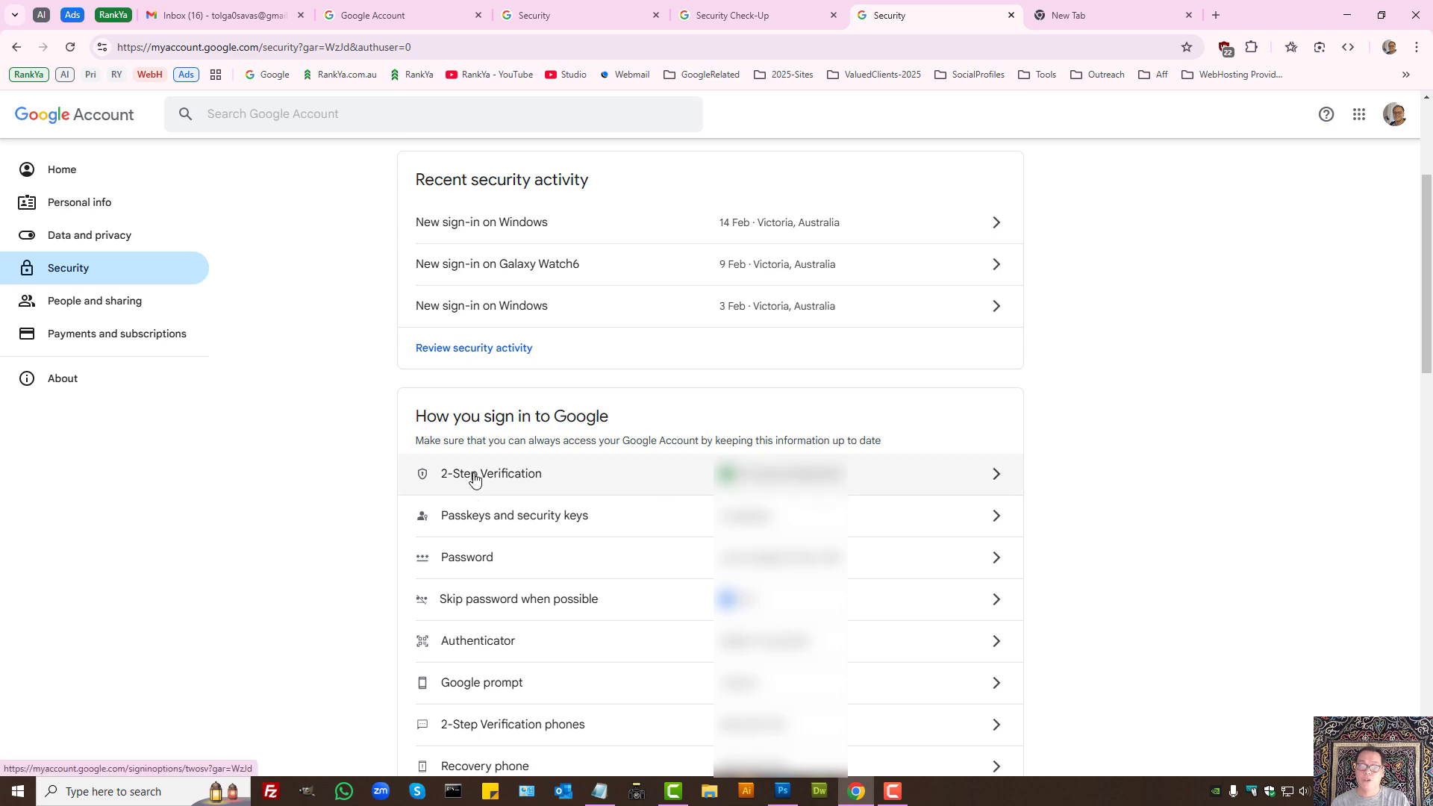
mouse_move(311, 477)
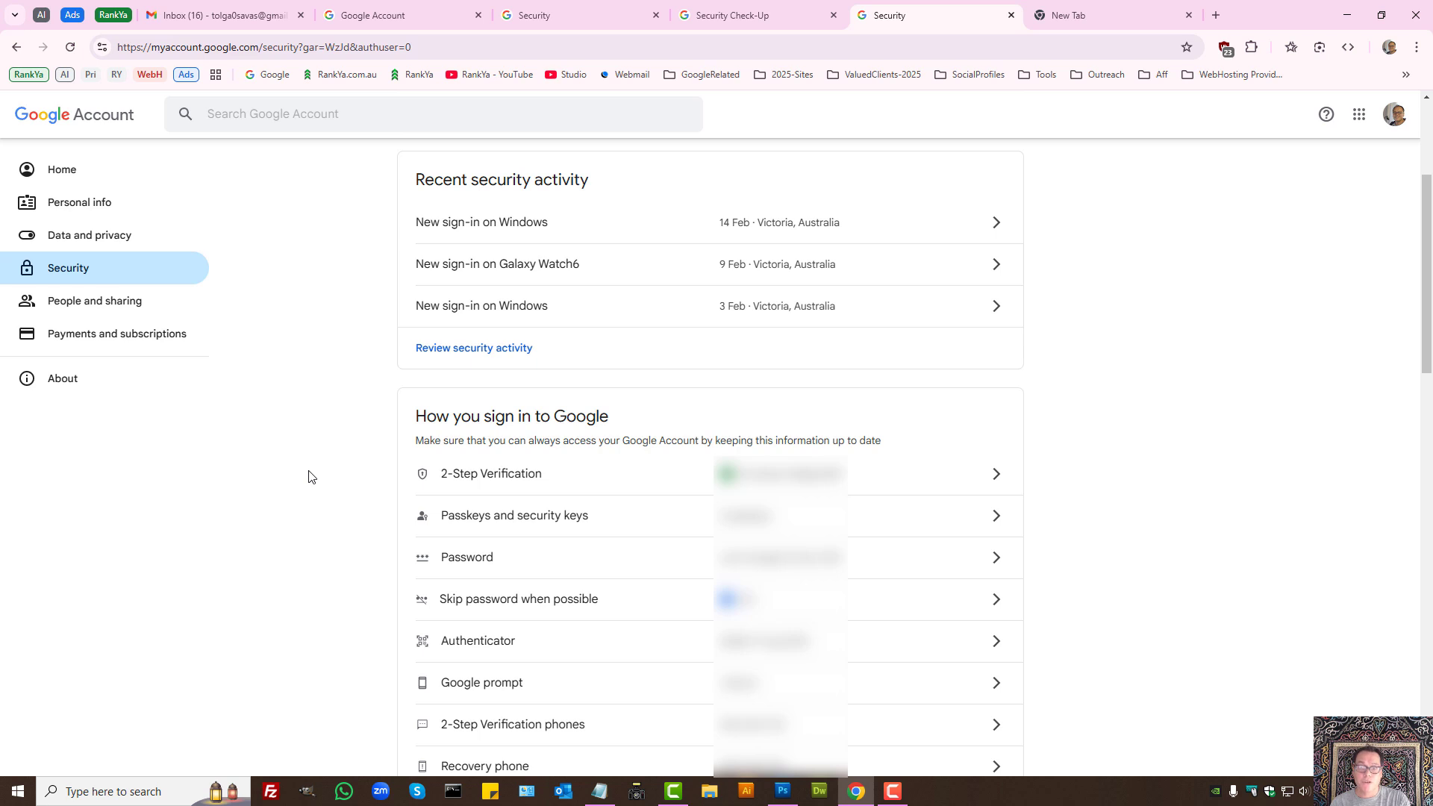
mouse_move(319, 531)
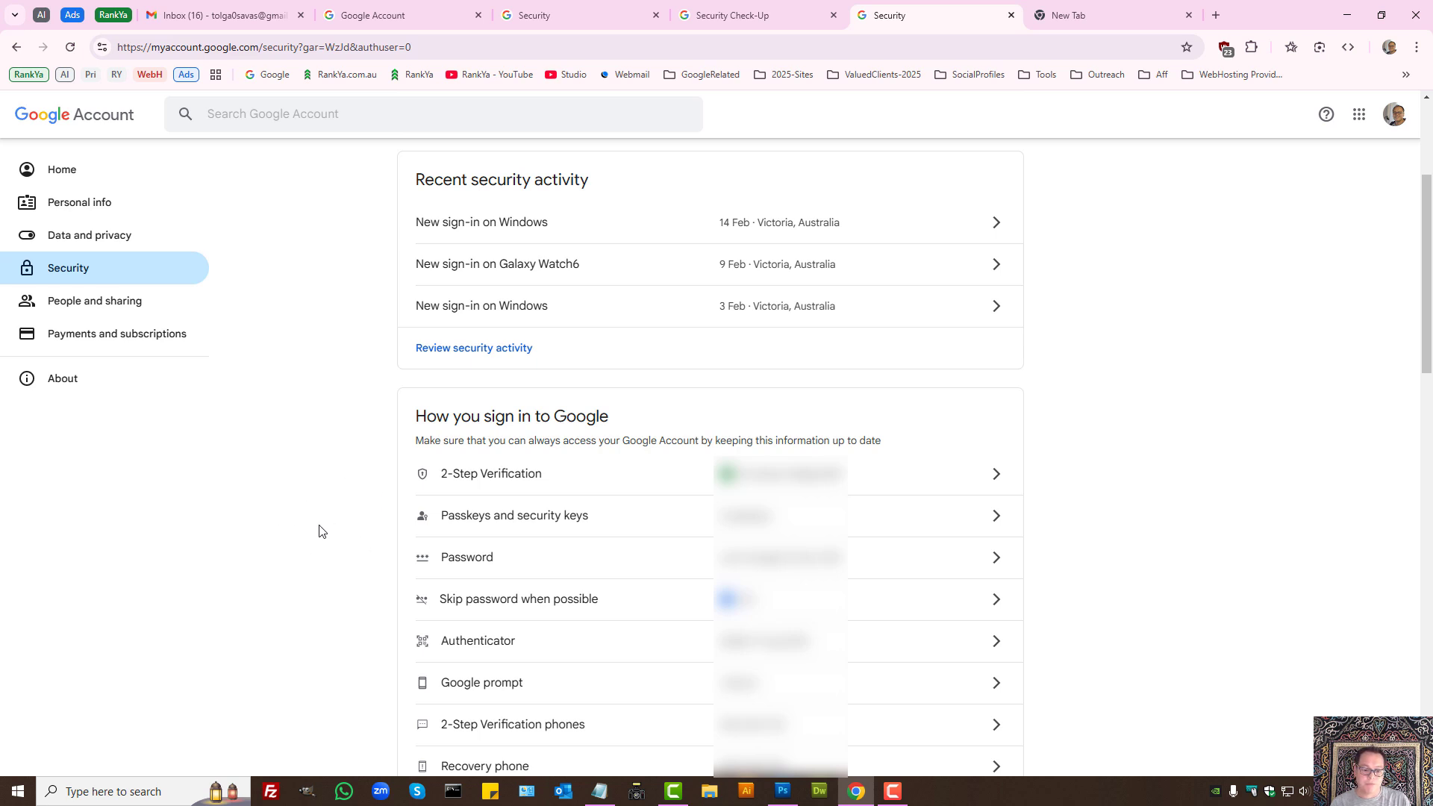
left_click(478, 640)
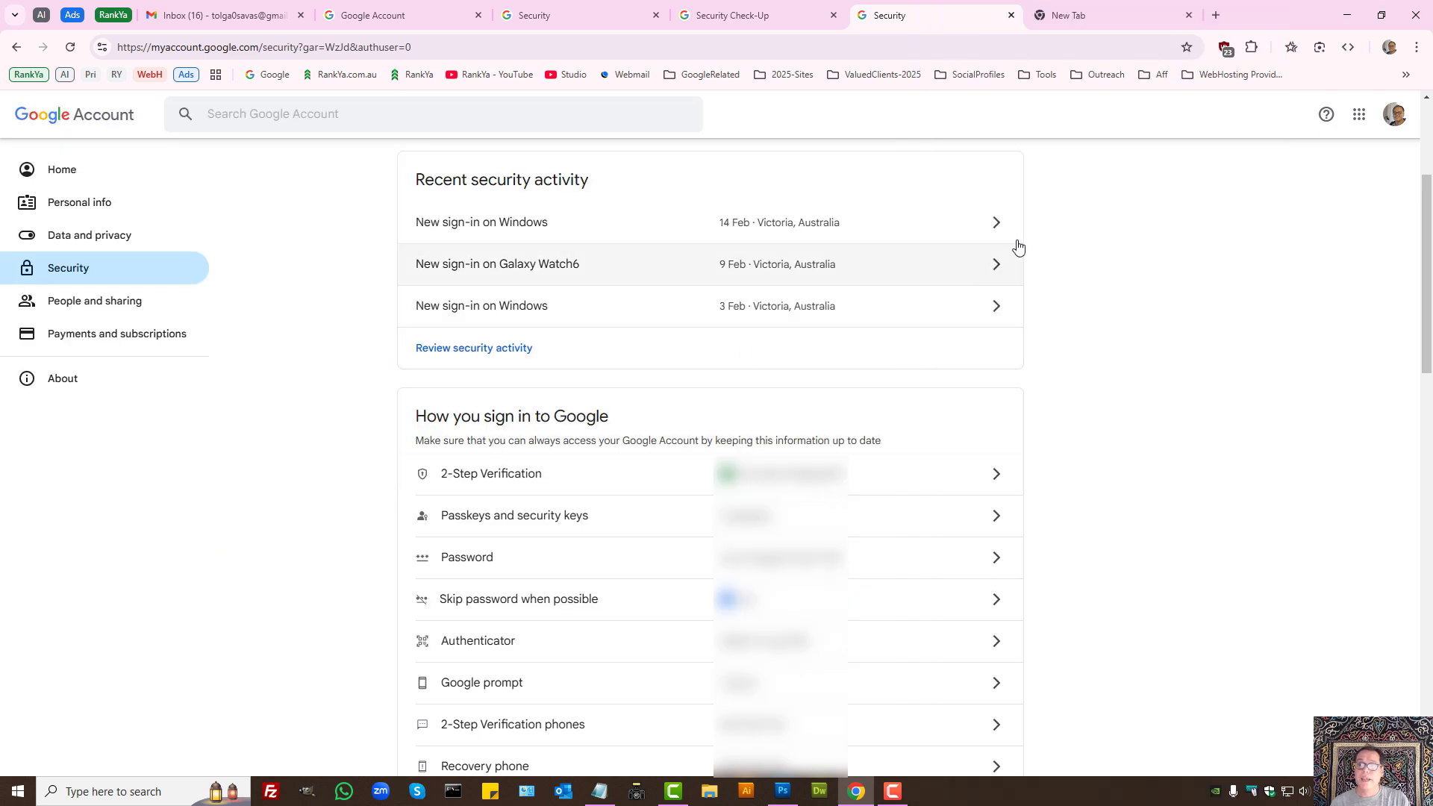
Glance at the blank new tab, then switch to the other Security overview tab.
left_click(1088, 15)
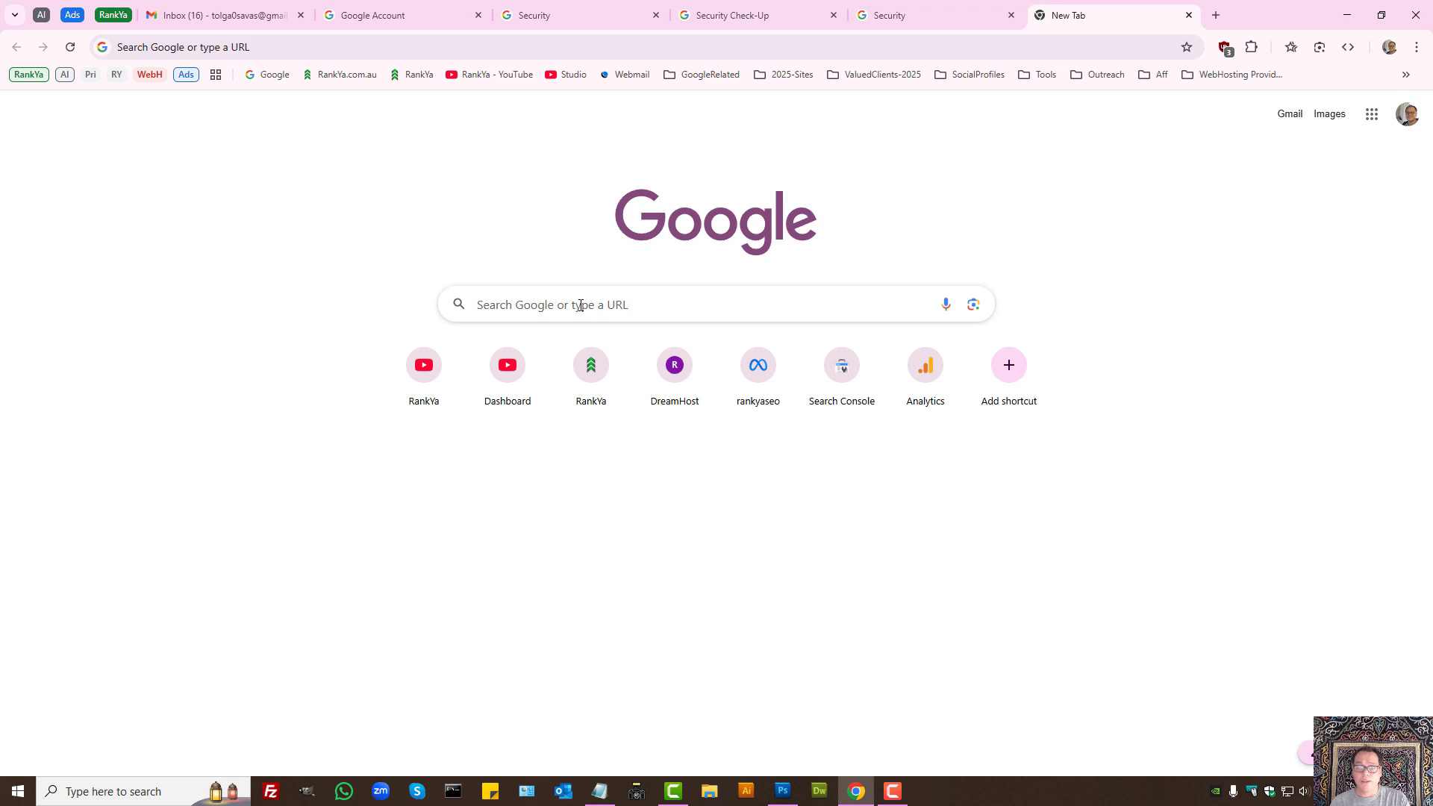
mouse_move(691, 136)
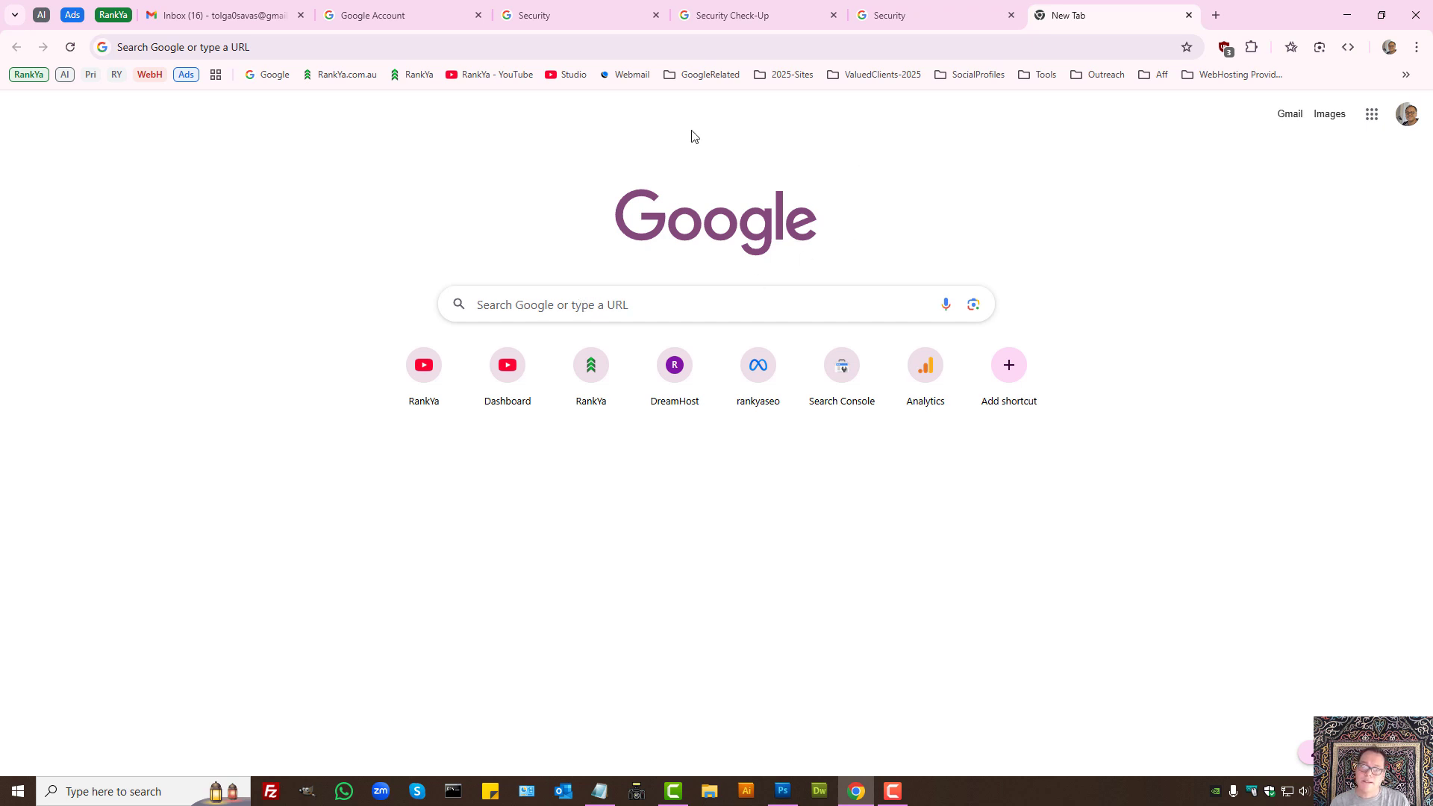
left_click(530, 15)
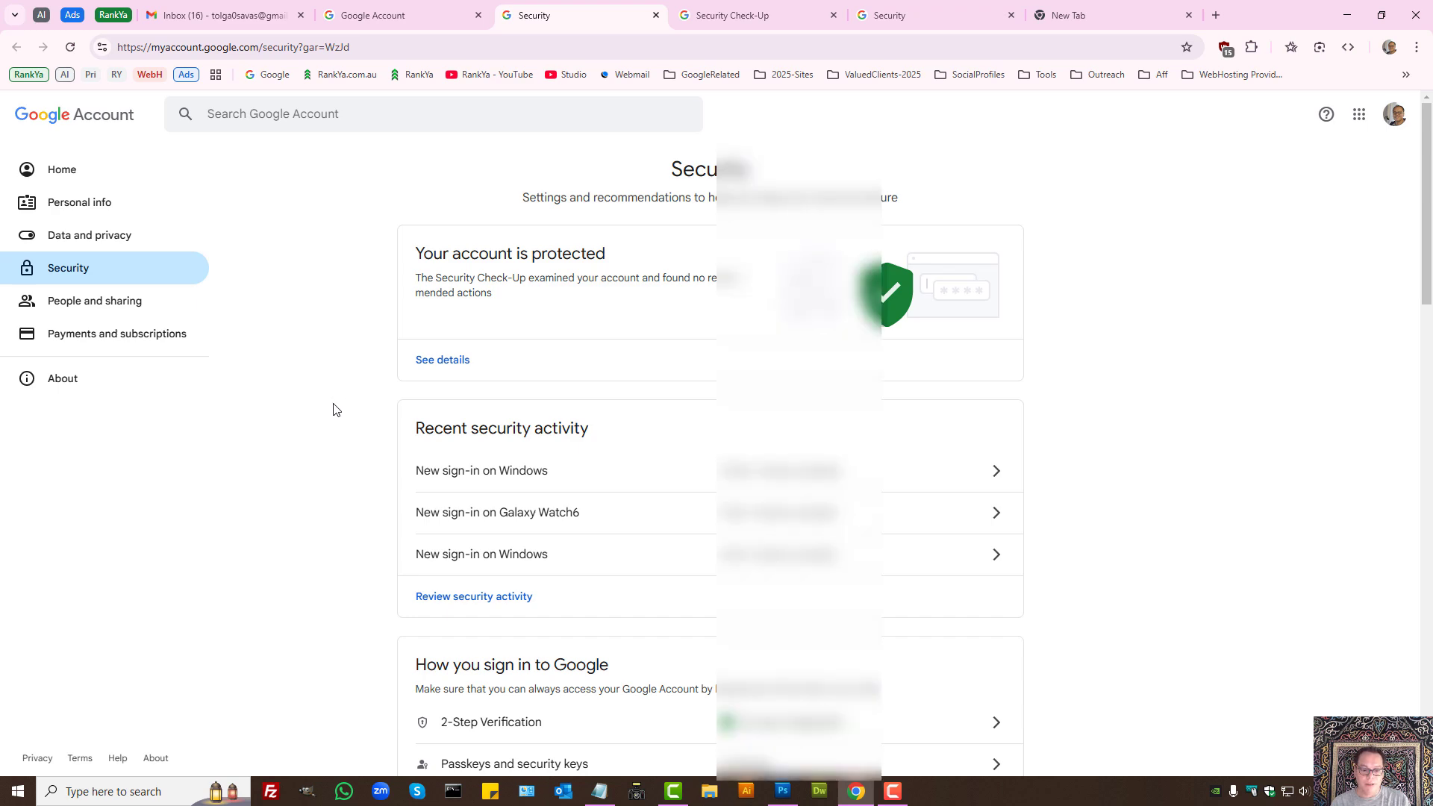
Bring up the Your devices list showing Windows sessions, Oppo CPH2021, Sony BRAVIA VH2 and Galaxy Watch6.
scroll("down", 3)
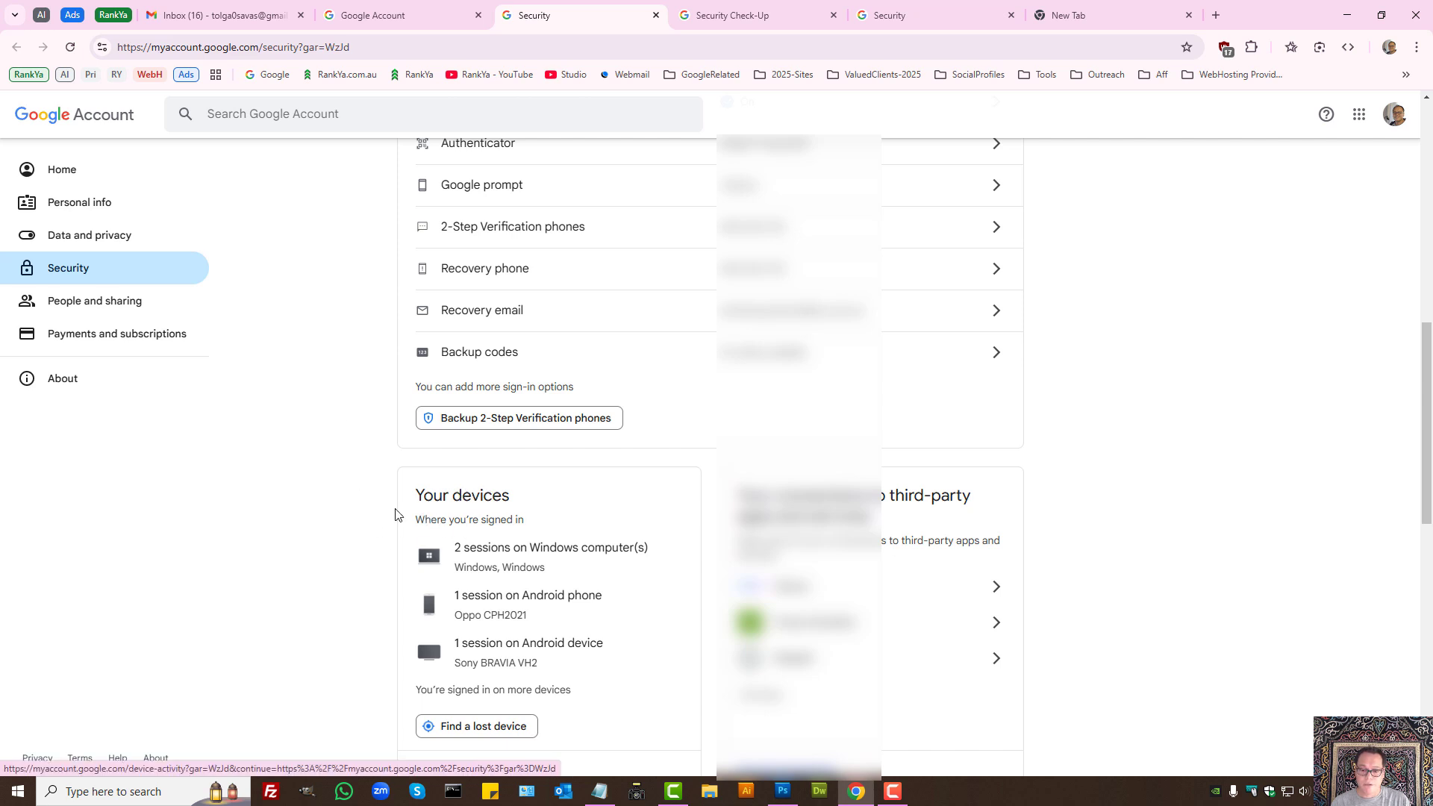
scroll("down", 3)
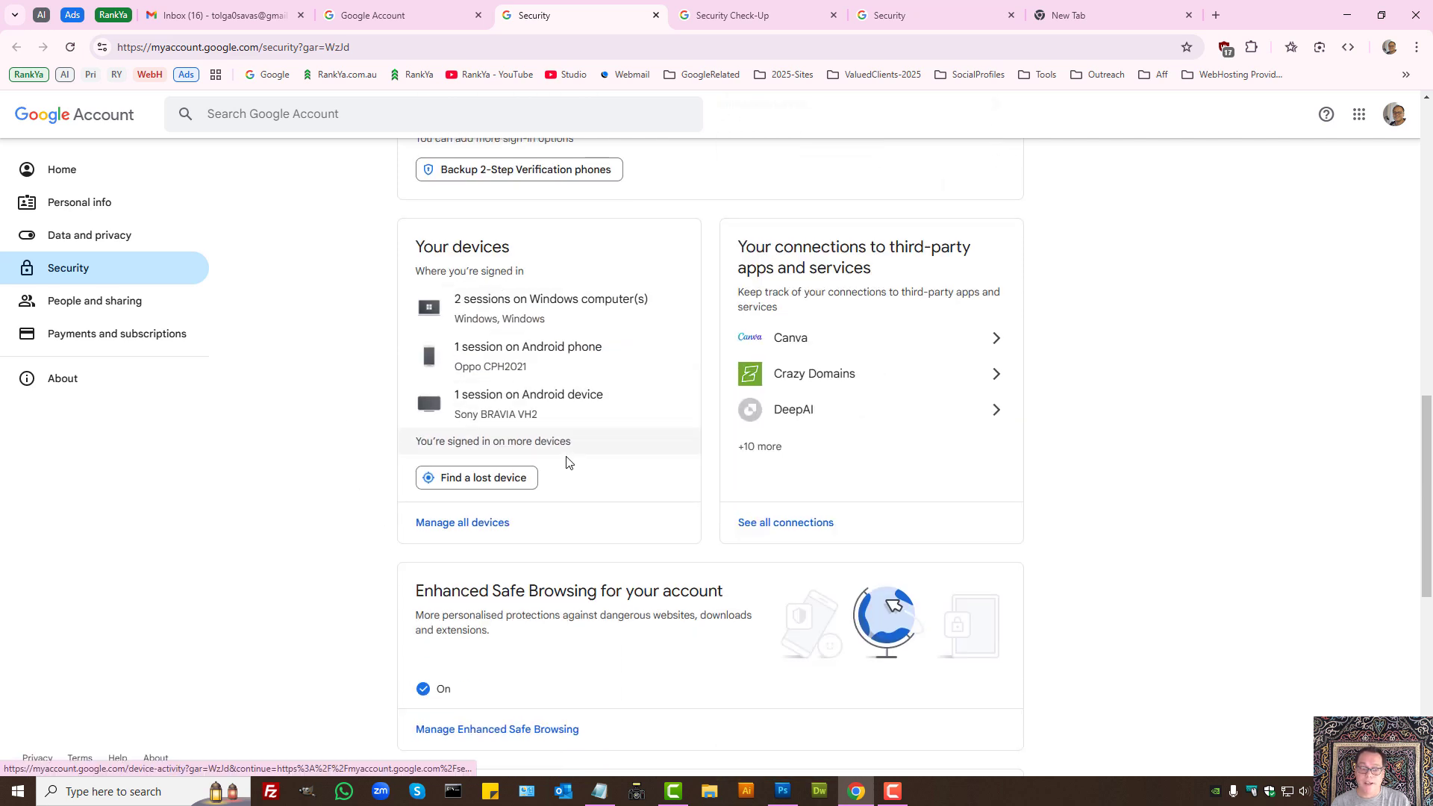
left_click(461, 522)
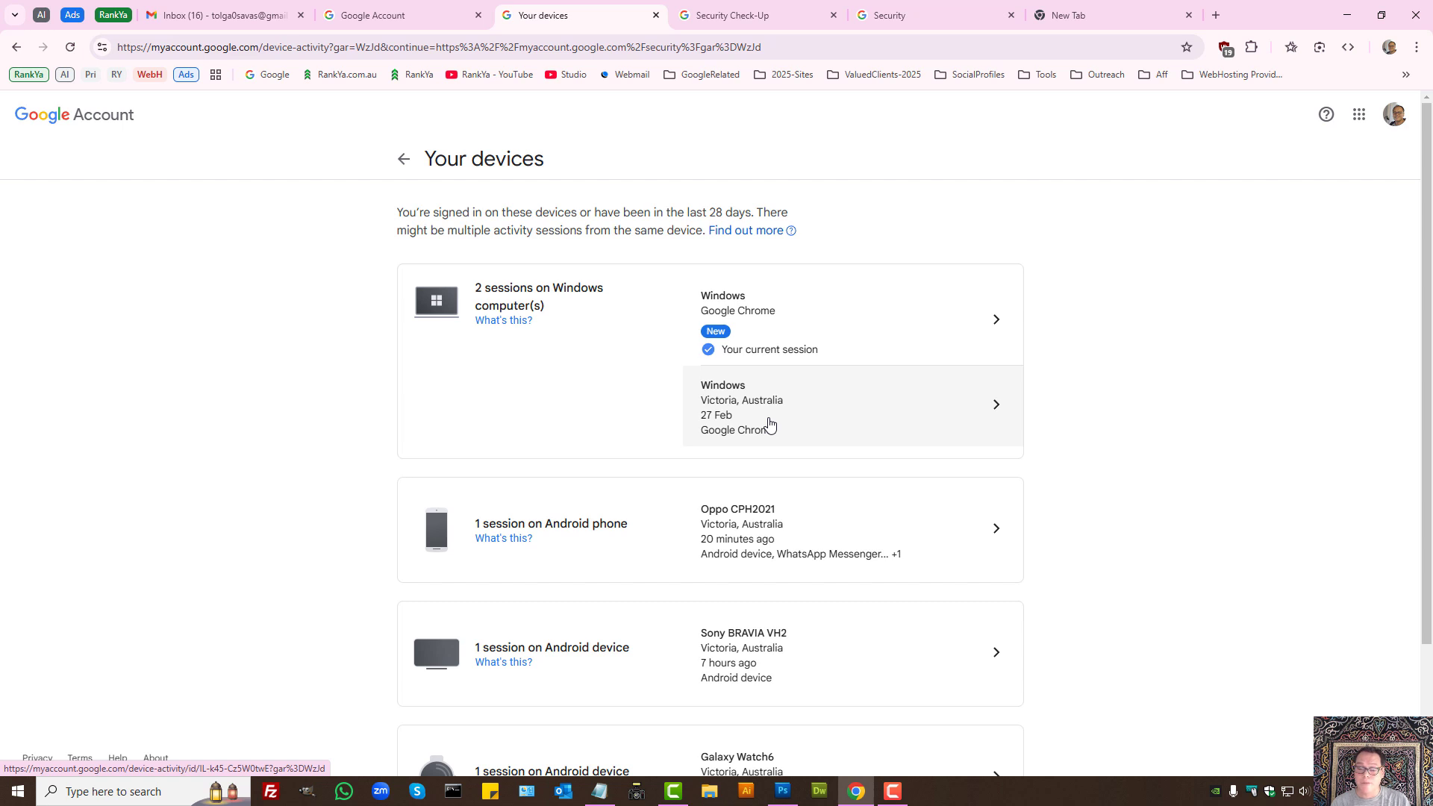
mouse_move(259, 91)
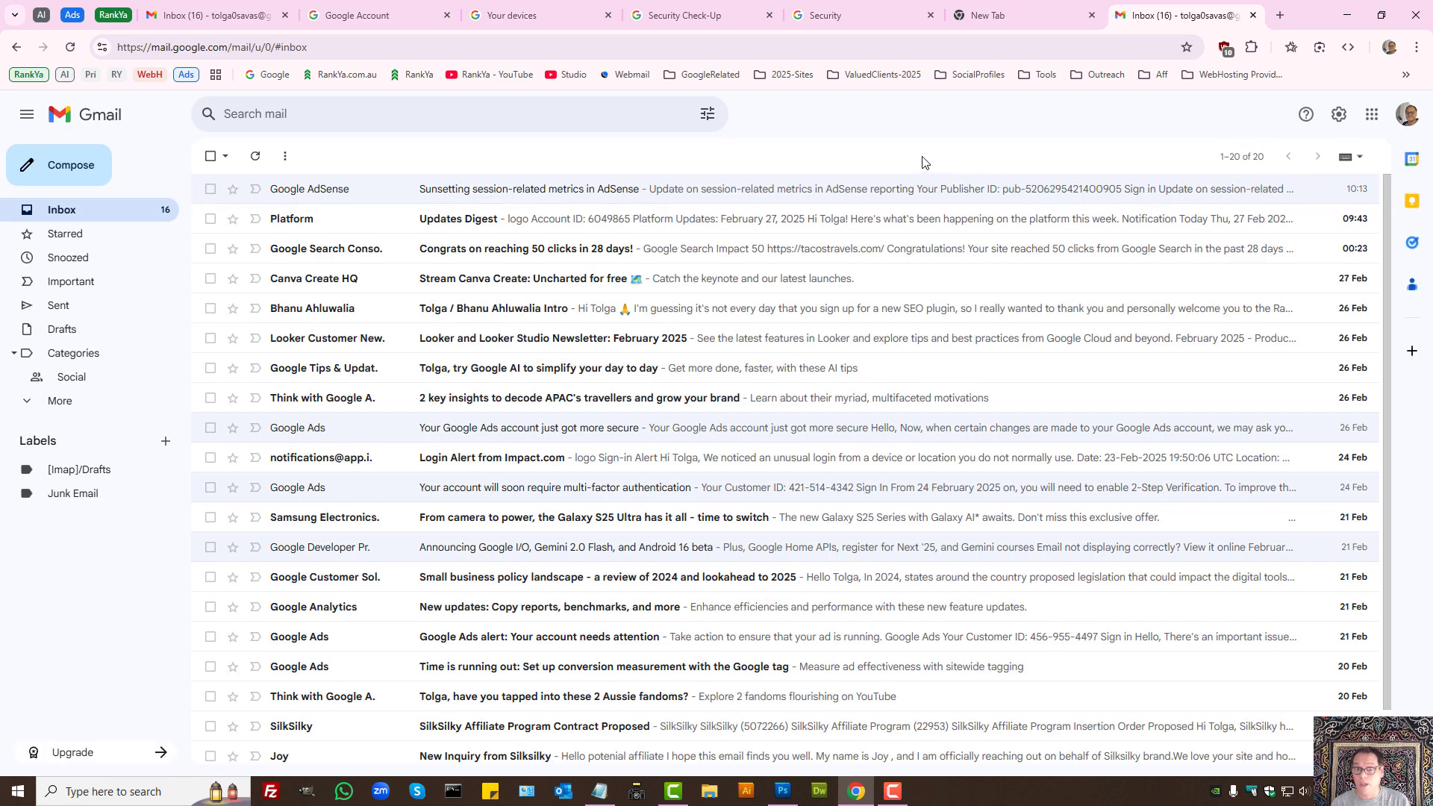
left_click(512, 15)
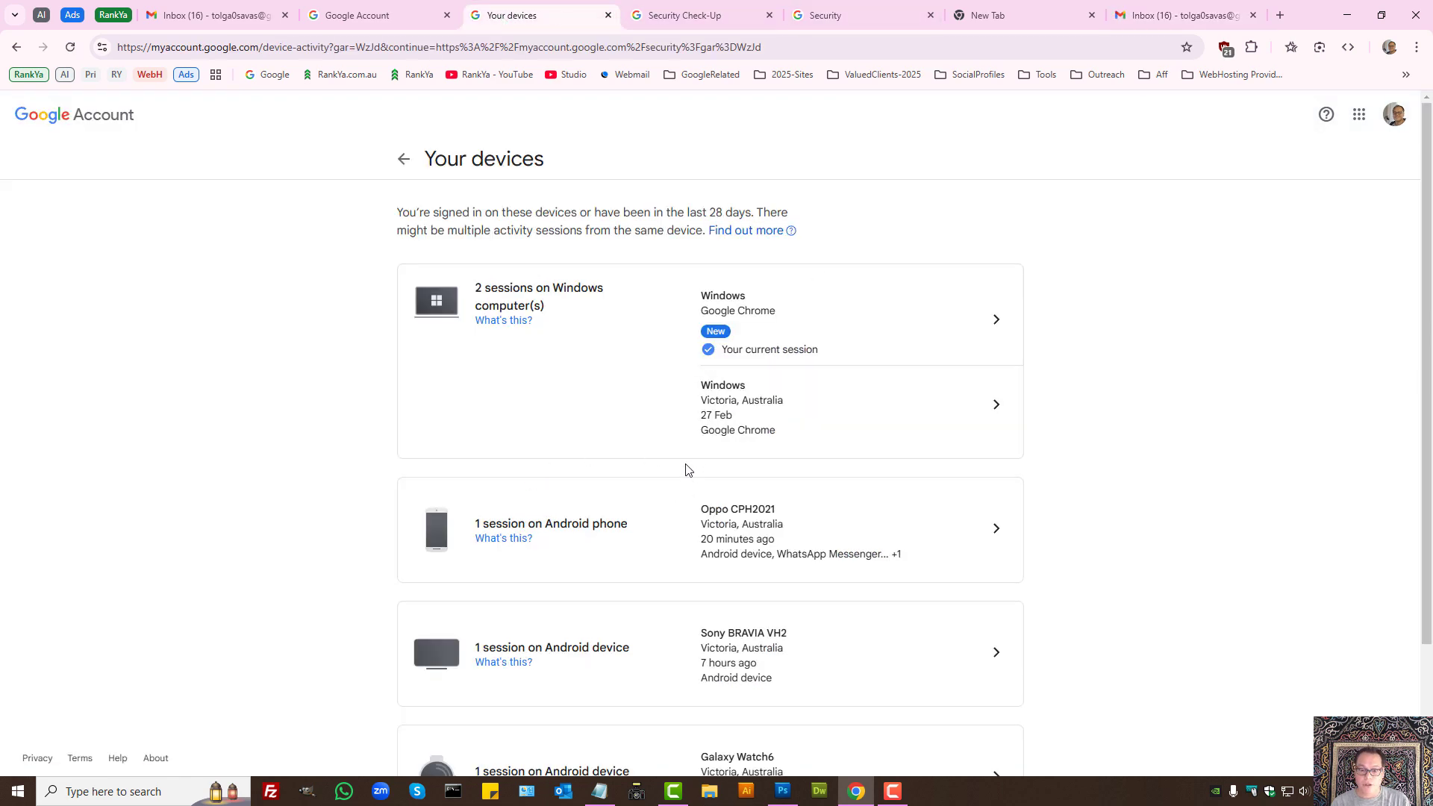
mouse_move(746, 422)
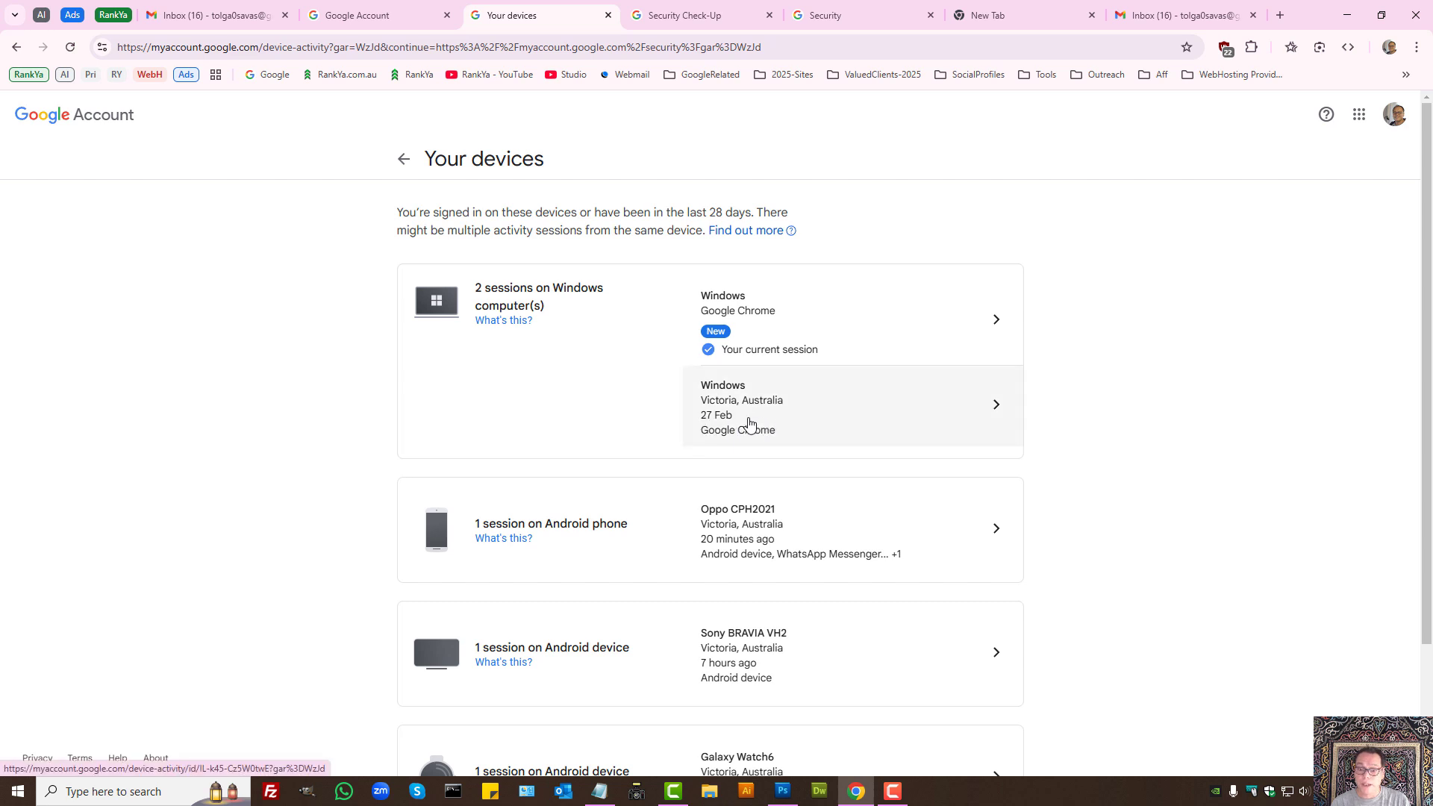
mouse_move(753, 546)
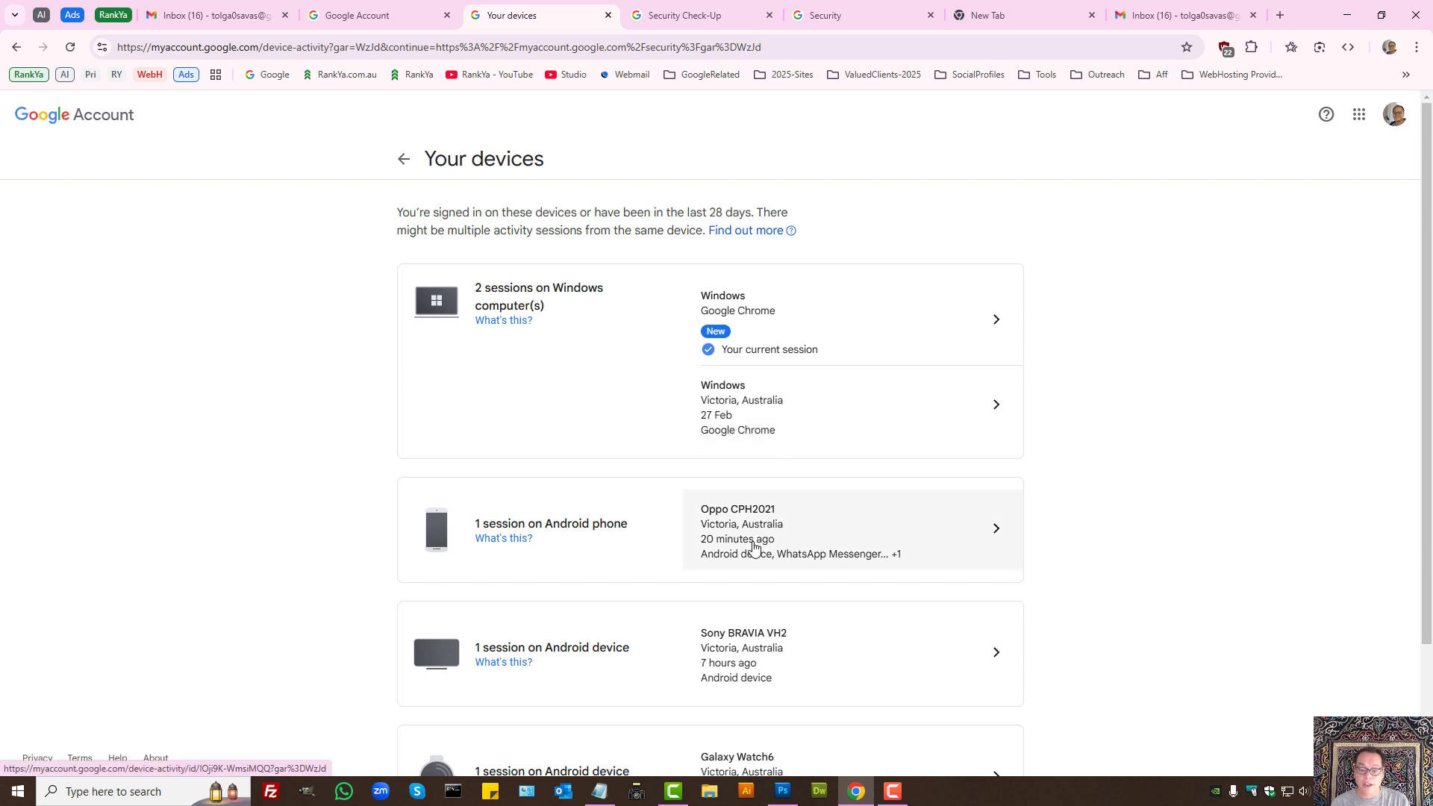
View the Oppo CPH2021 session details with its Sign out option, then return to the account home.
left_click(851, 528)
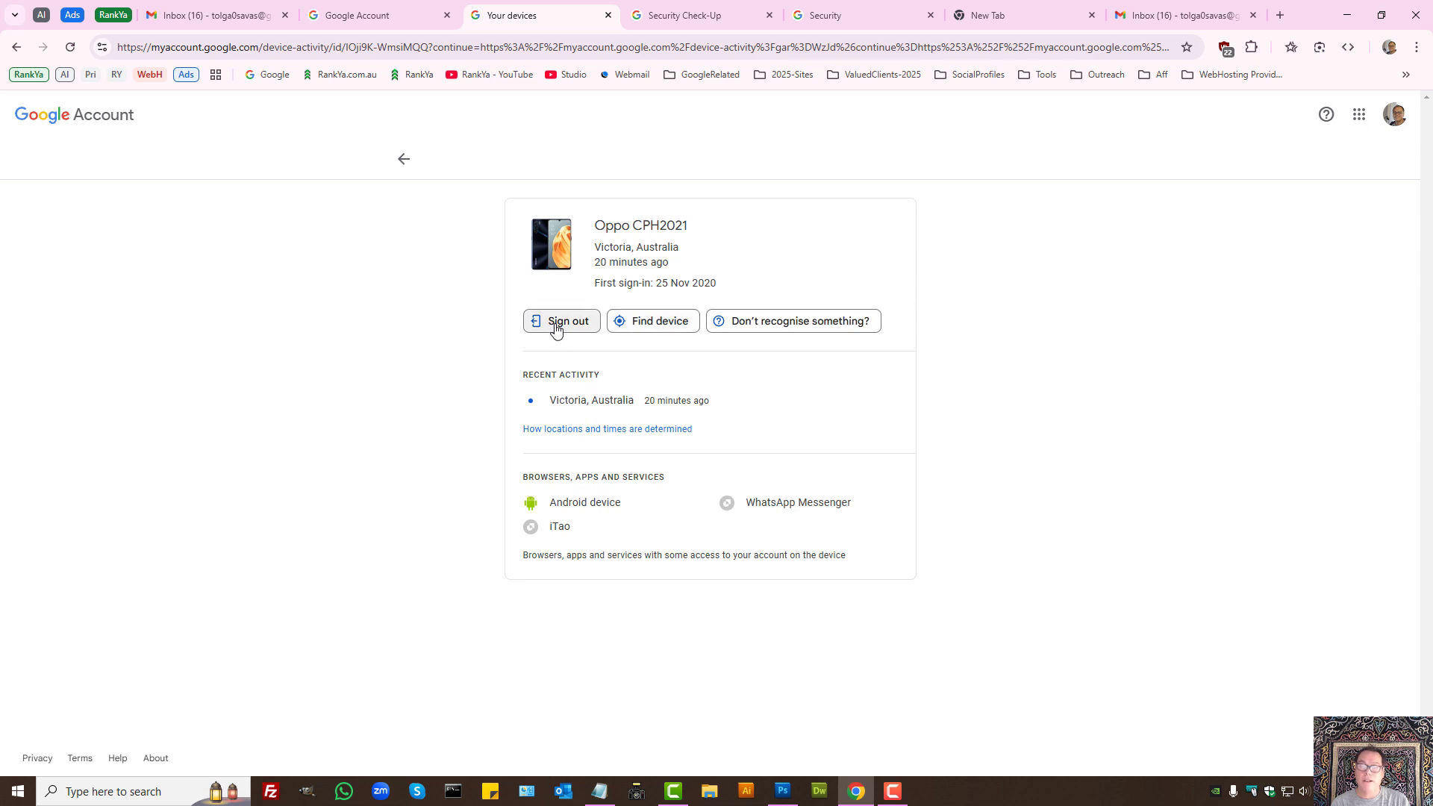
left_click(560, 321)
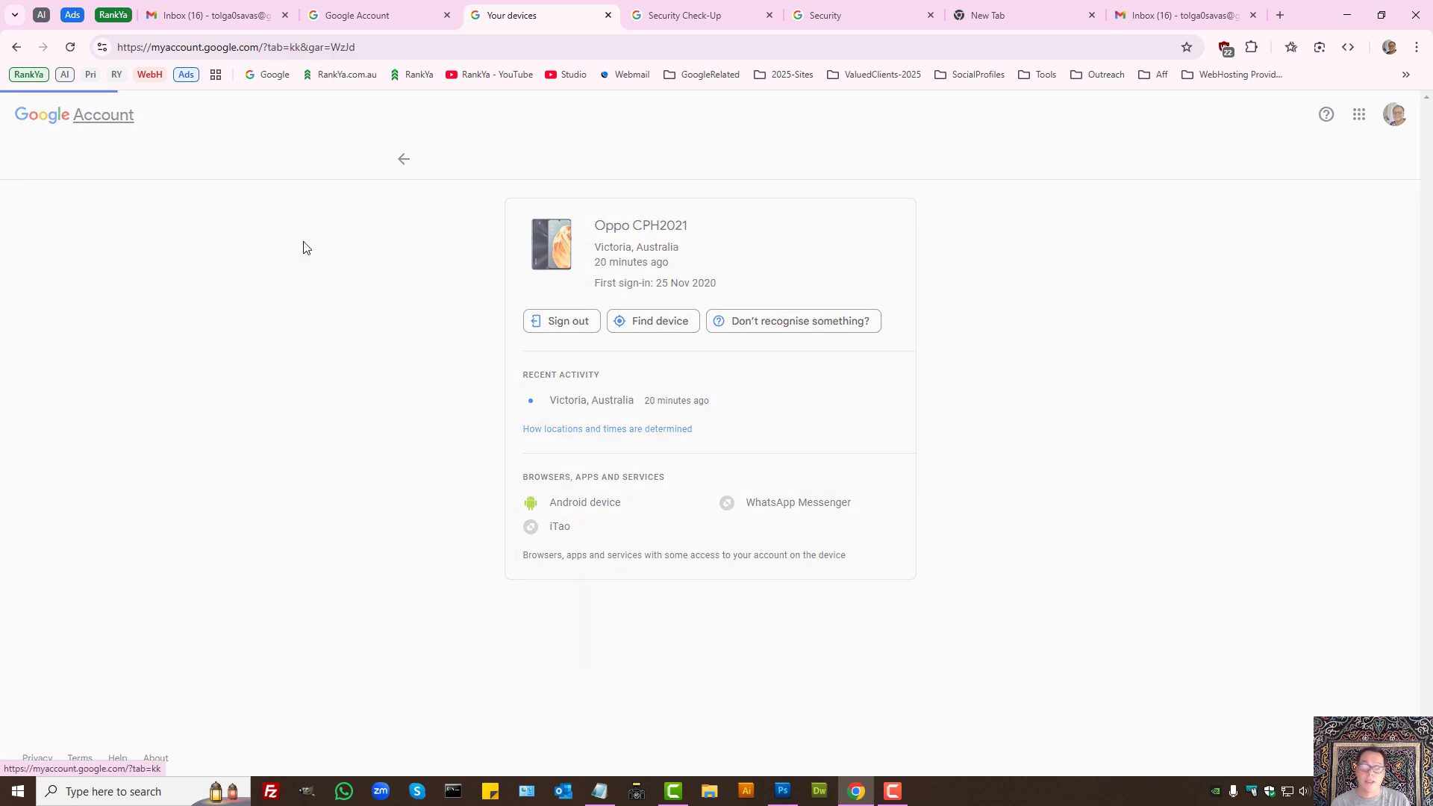
left_click(403, 160)
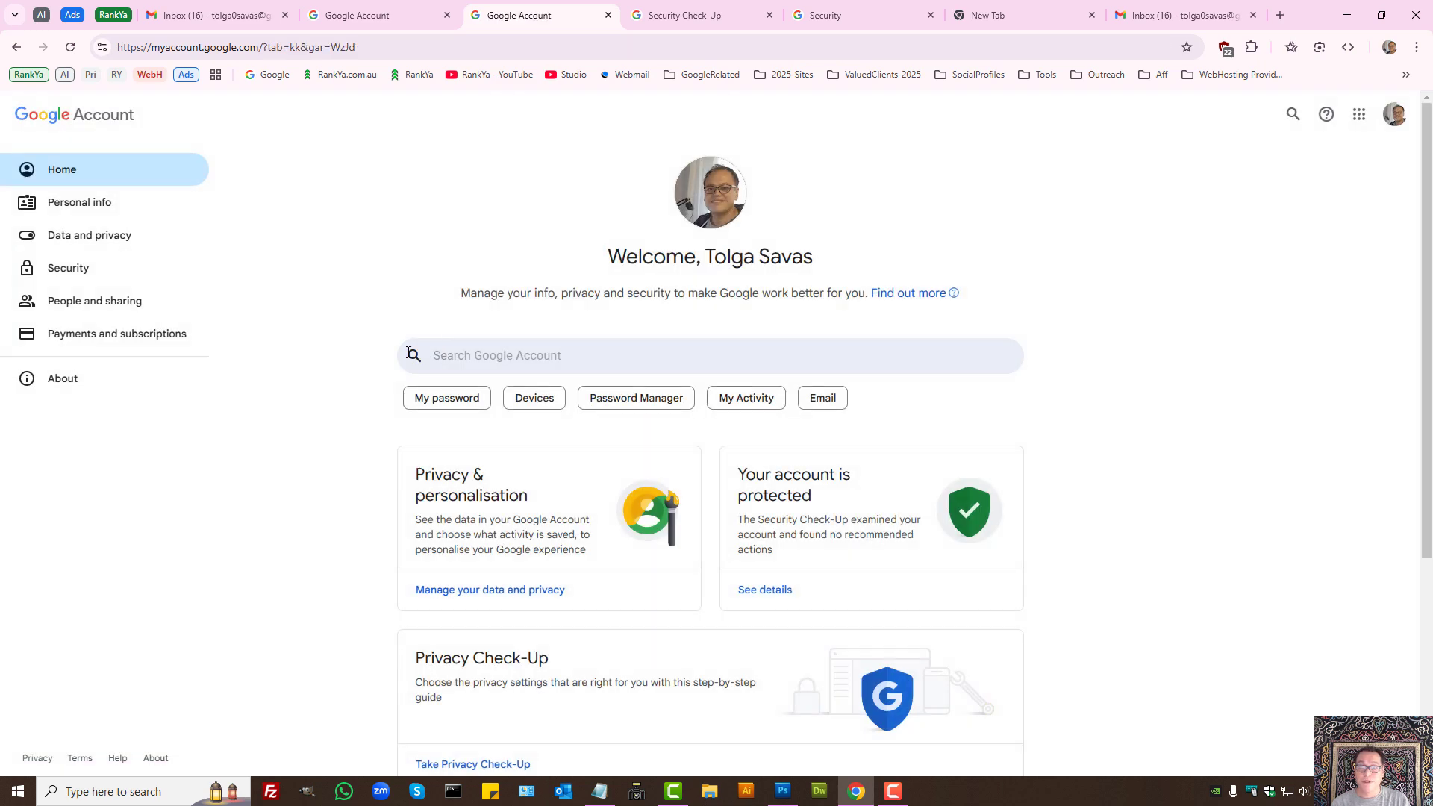